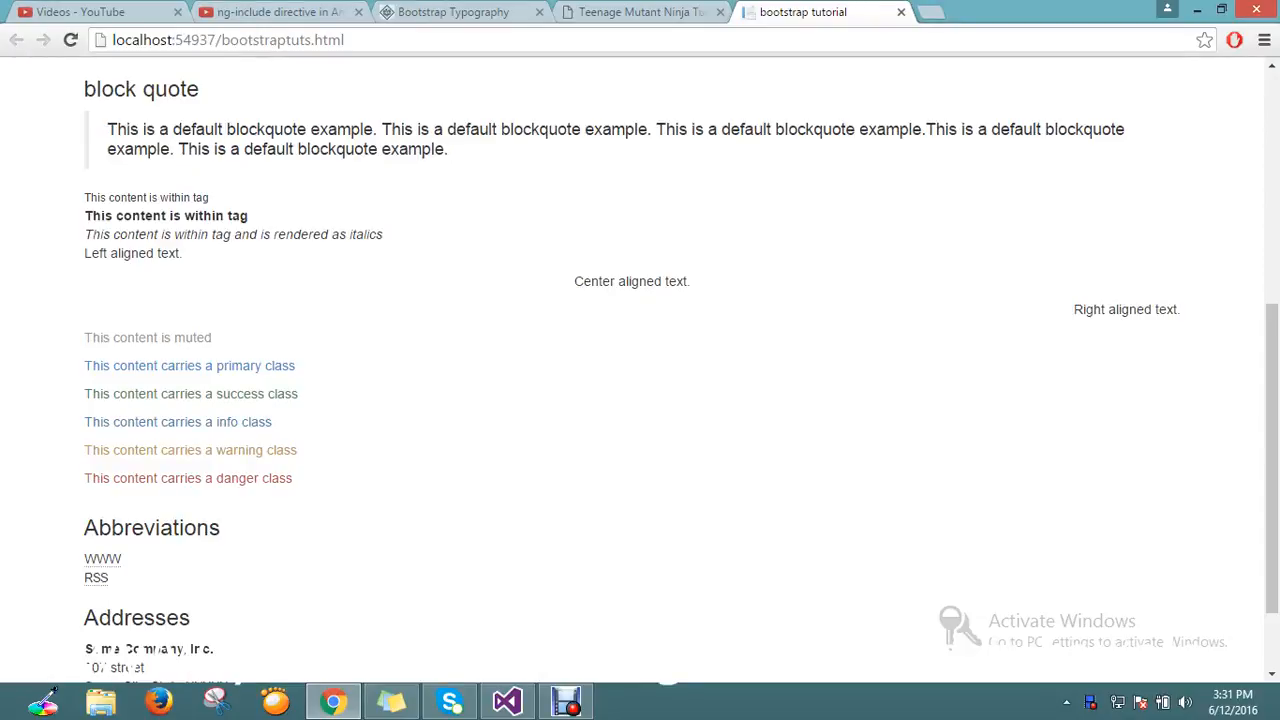
Select the centered text line and scroll through the page to review its content.
{"action": "double_click", "coordinate": [651, 281]}
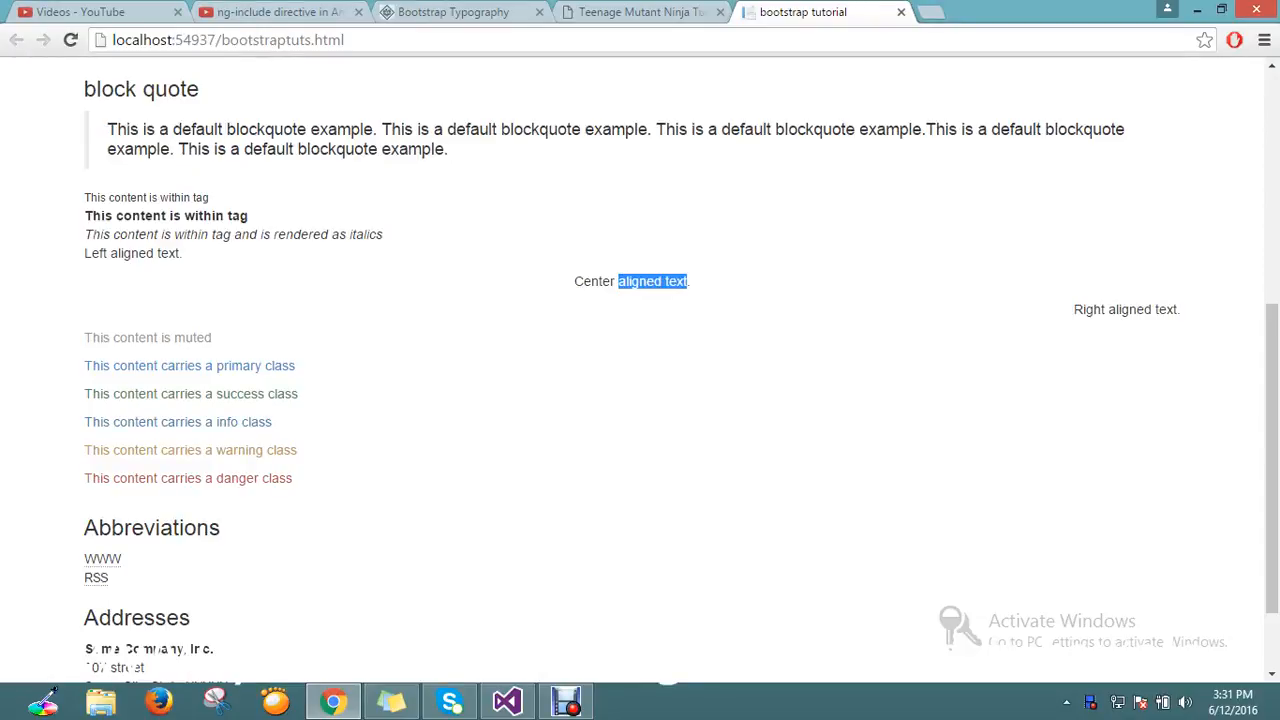
{"action": "scroll", "scroll_direction": "down", "scroll_amount": 3}
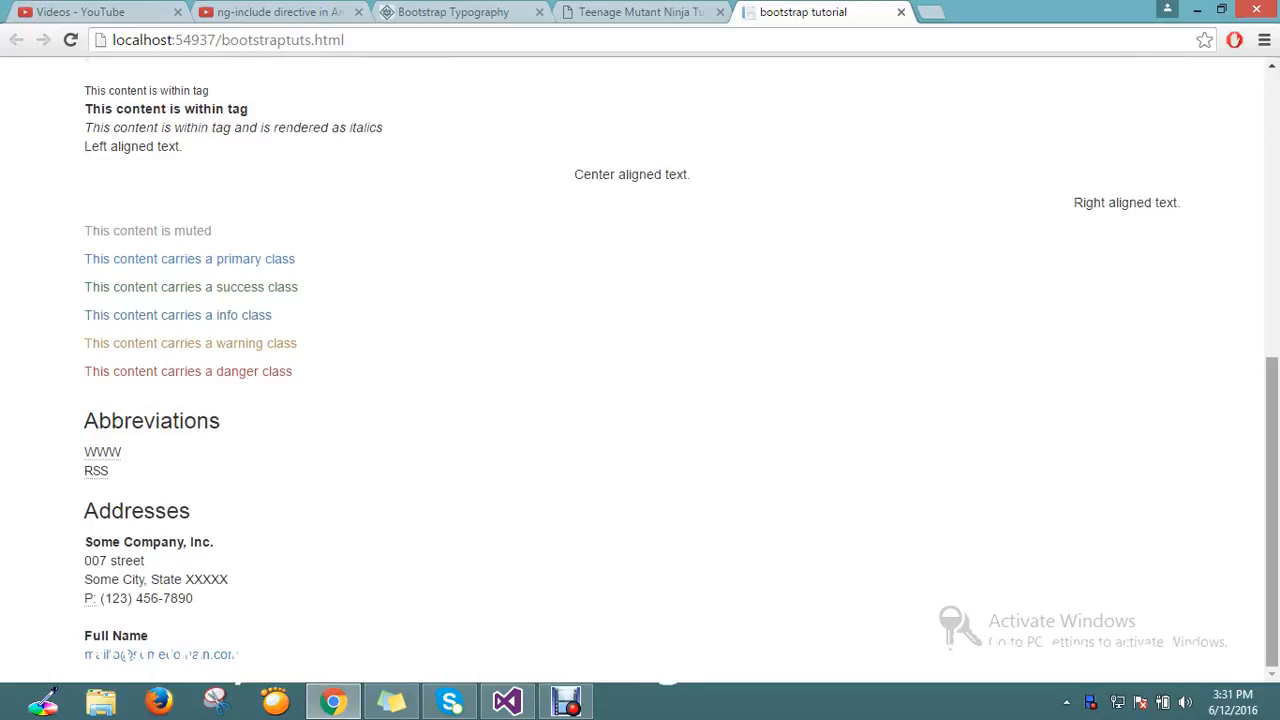
{"action": "scroll", "scroll_direction": "up", "scroll_amount": 3}
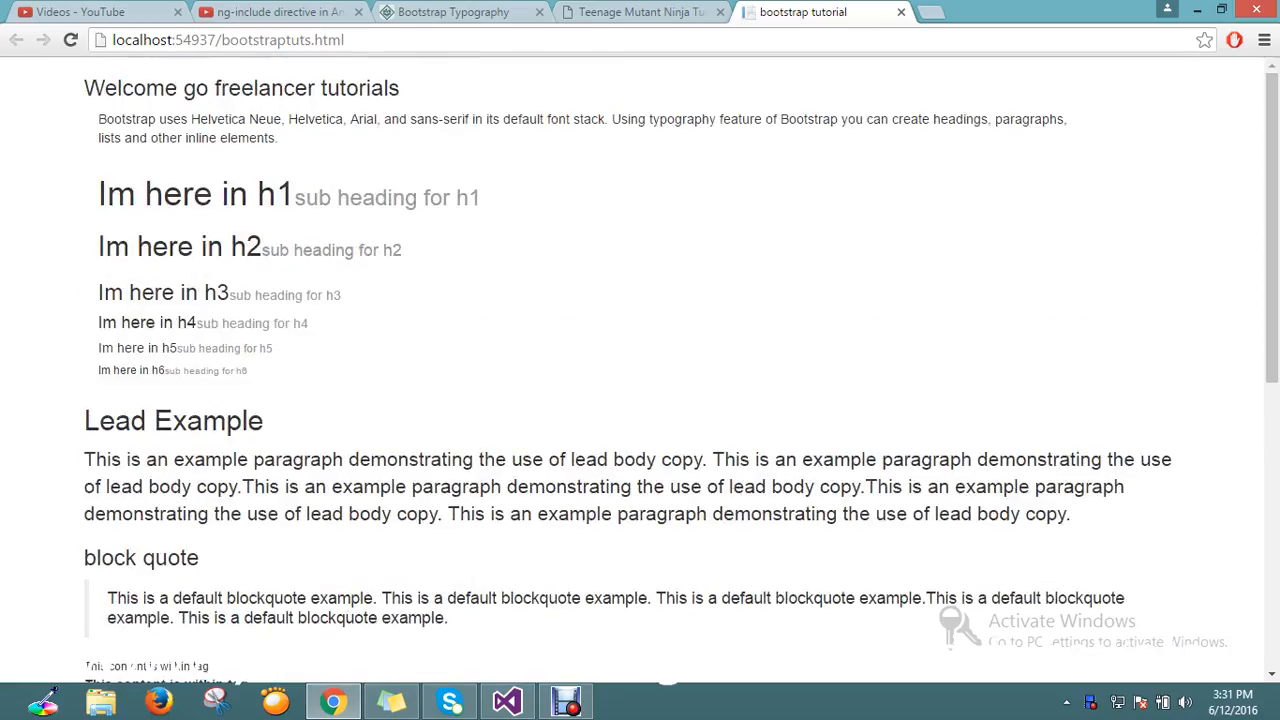
{"action": "scroll", "scroll_direction": "down", "scroll_amount": 3}
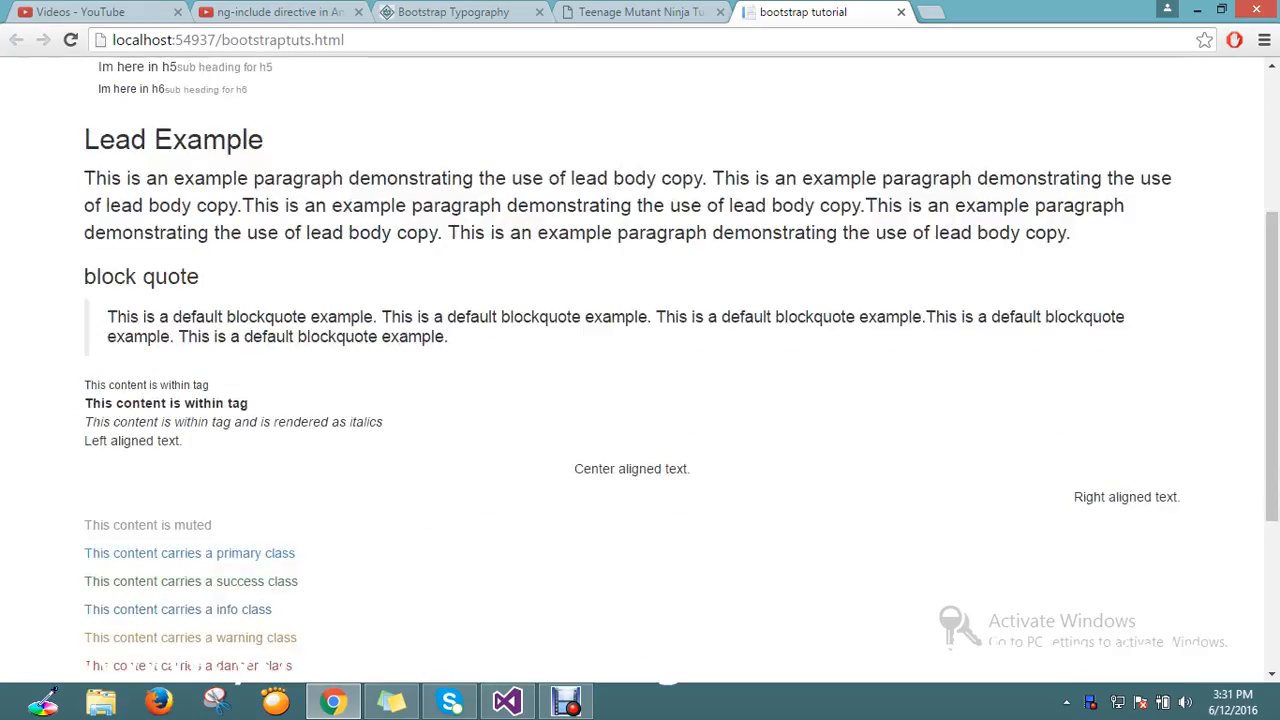
{"action": "scroll", "scroll_direction": "down", "scroll_amount": 3}
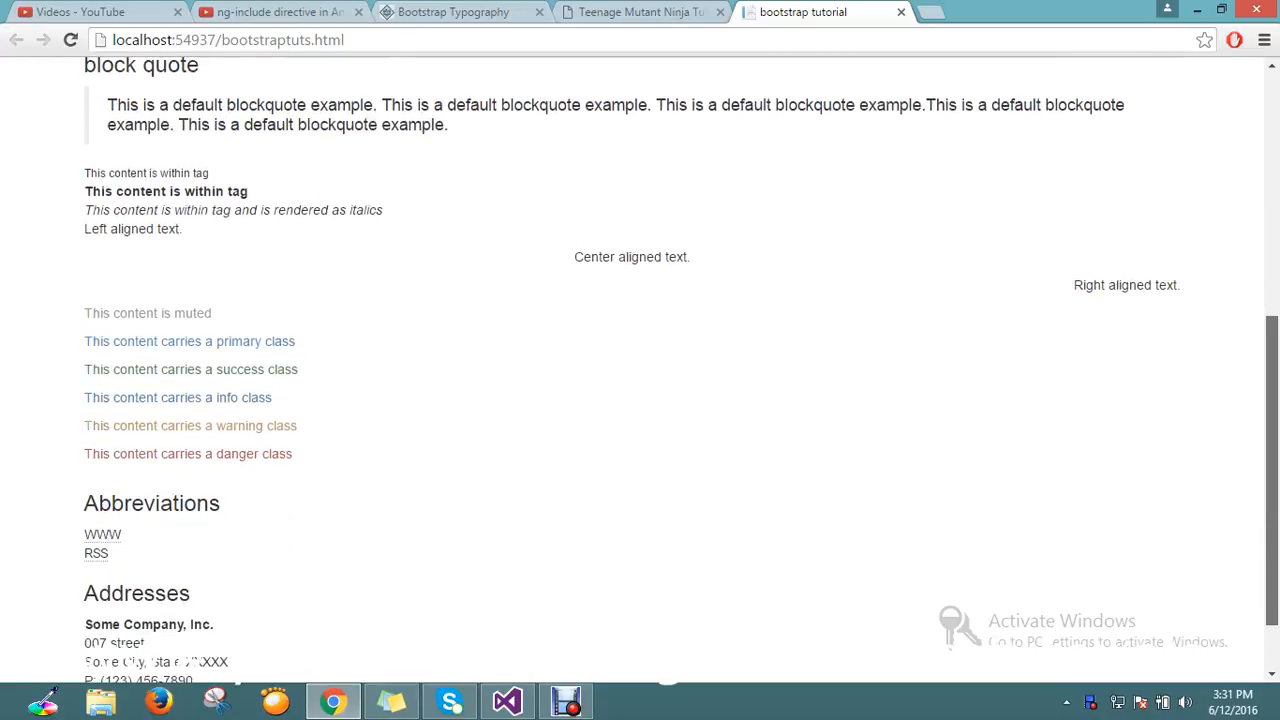
{"action": "scroll", "scroll_direction": "up", "scroll_amount": 3}
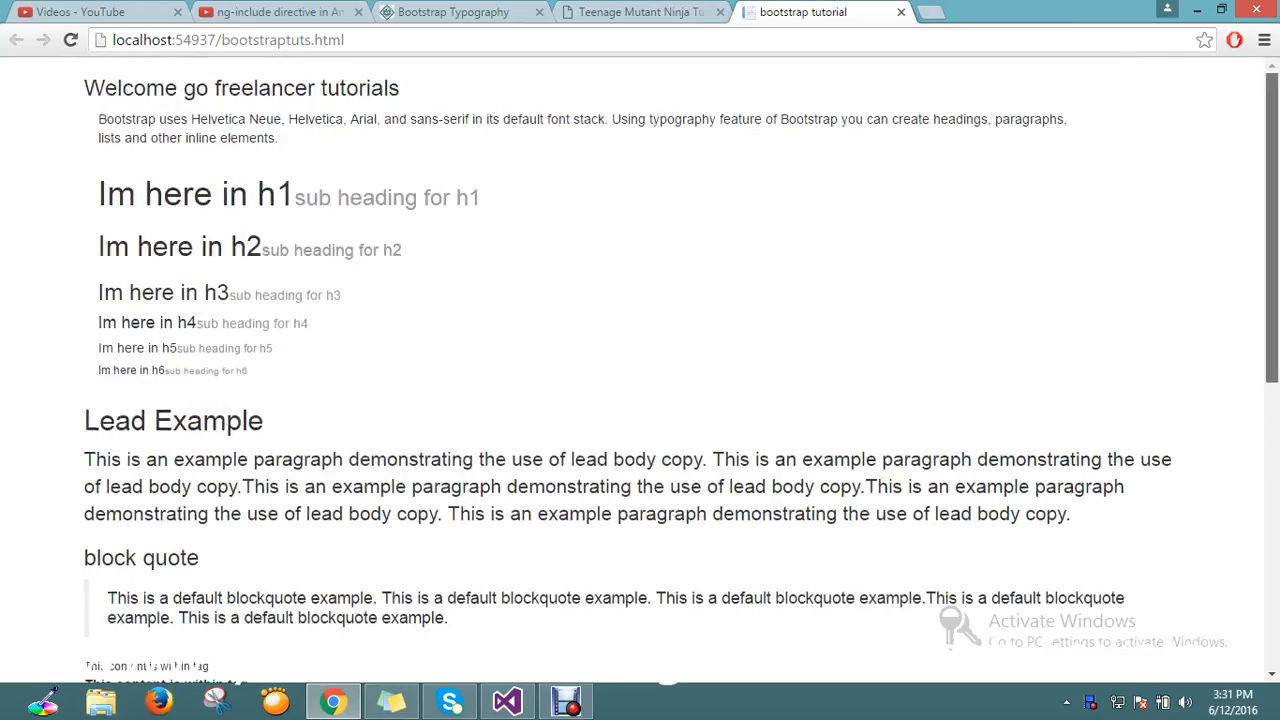
{"action": "scroll", "scroll_direction": "down", "scroll_amount": 3}
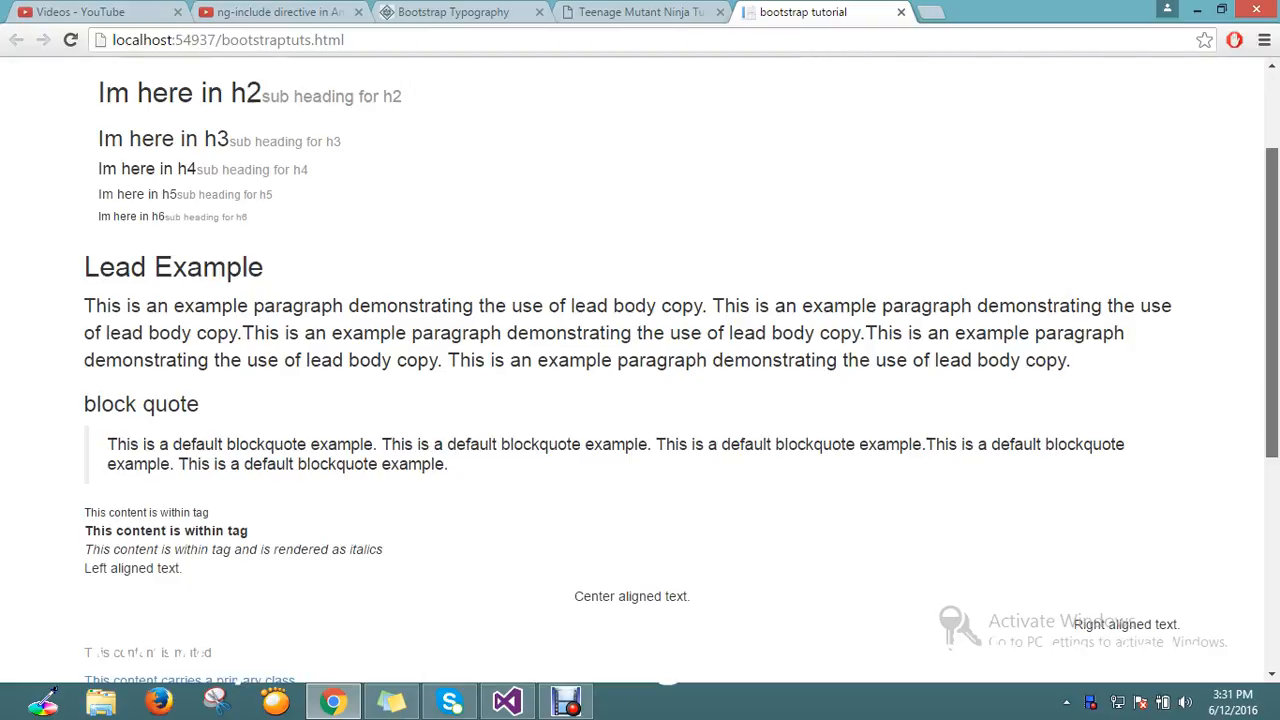
{"action": "scroll", "scroll_direction": "down", "scroll_amount": 3}
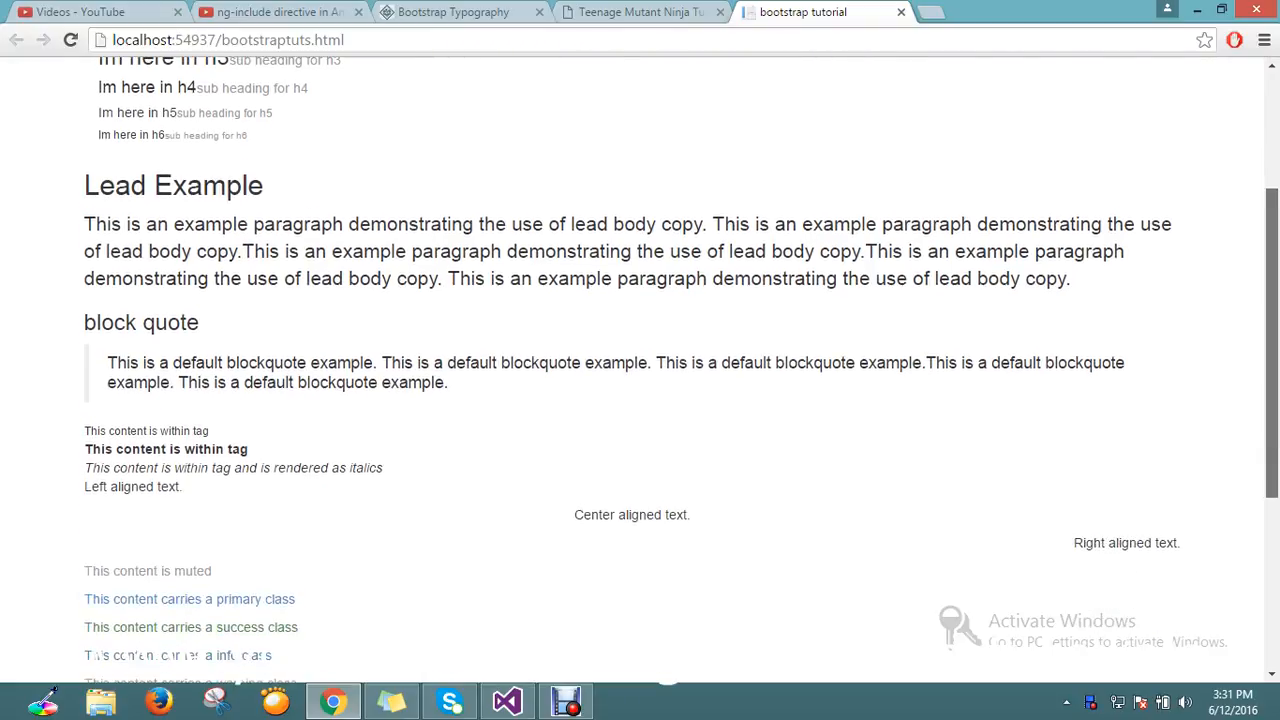
{"action": "scroll", "scroll_direction": "up", "scroll_amount": 3}
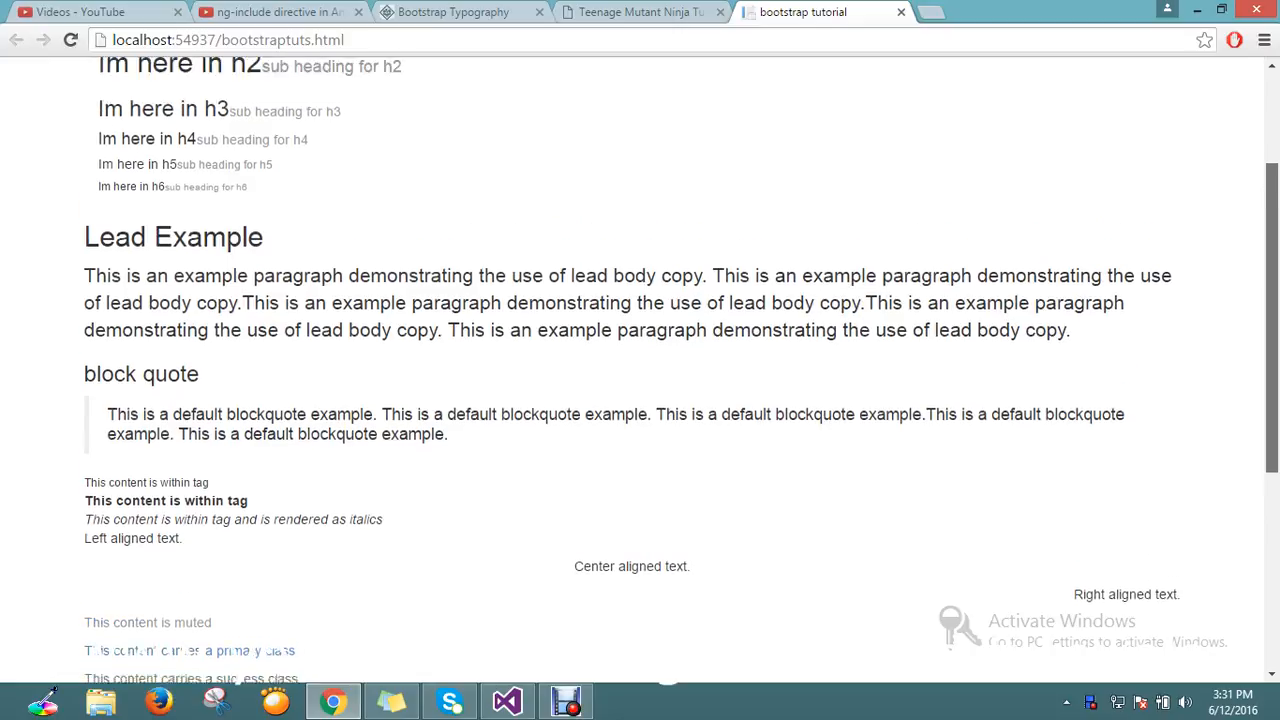
{"action": "scroll", "scroll_direction": "up", "scroll_amount": 3}
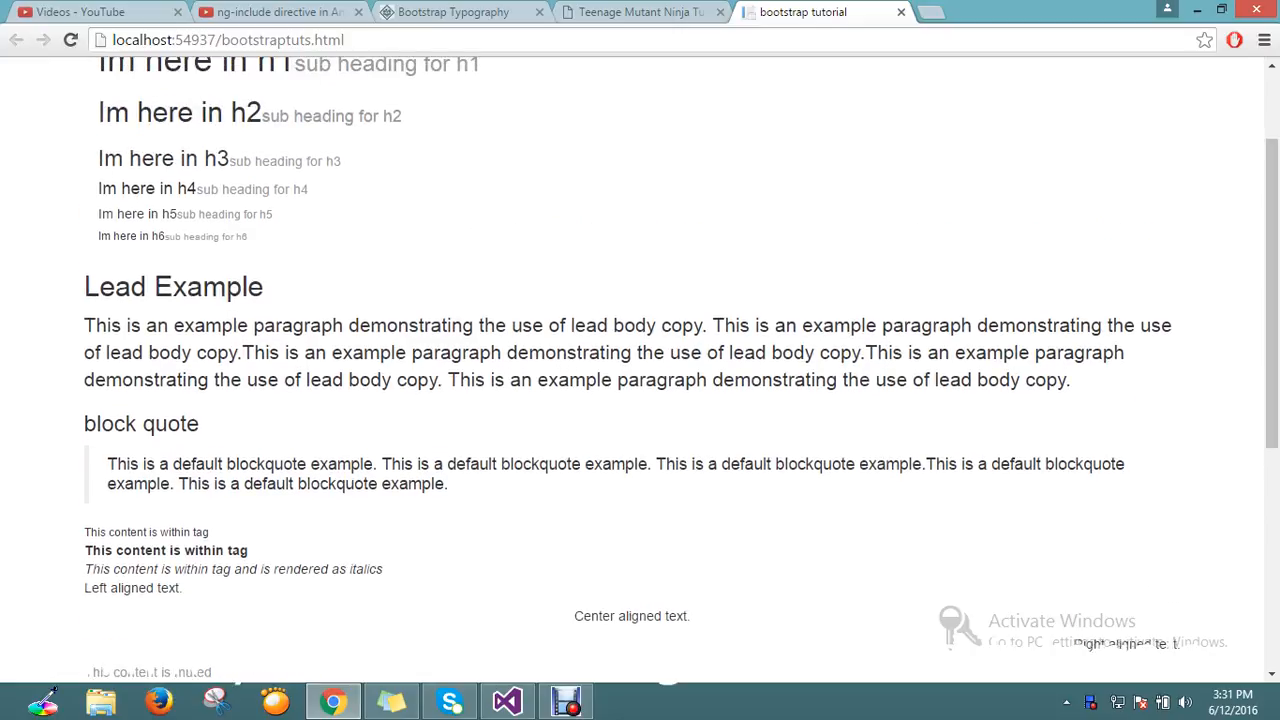
{"action": "double_click", "coordinate": [1155, 325]}
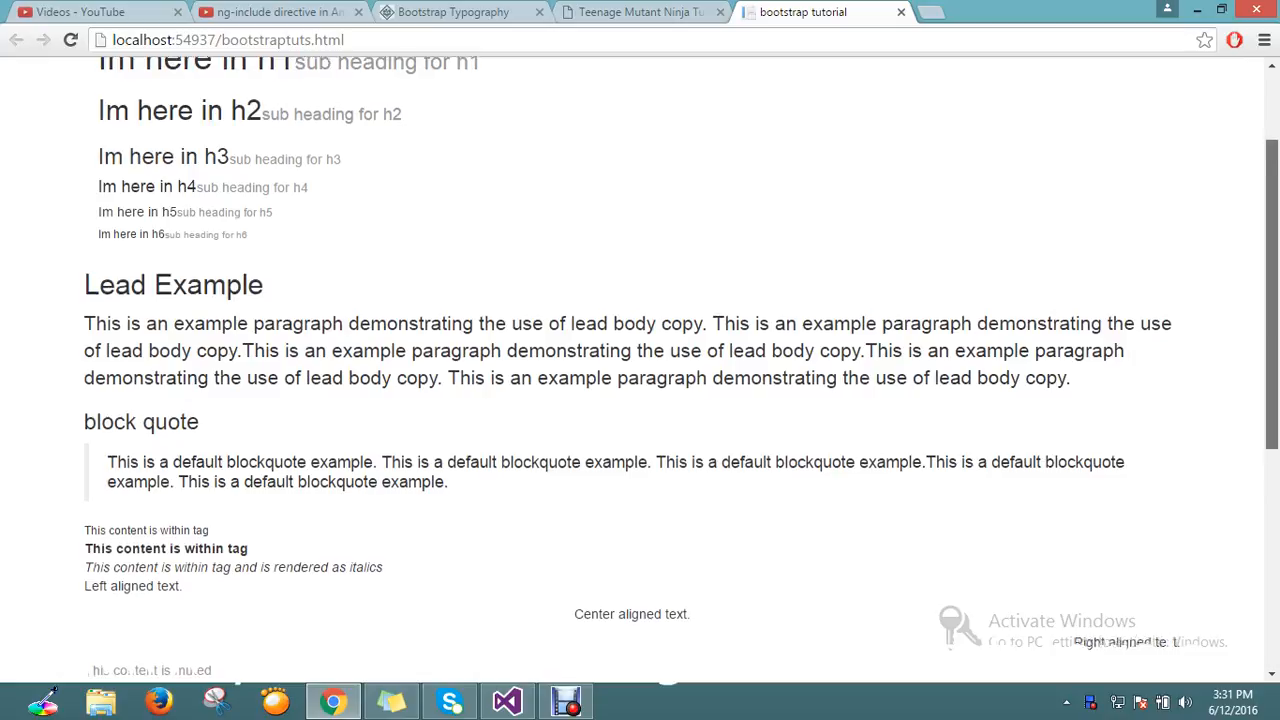
{"action": "scroll", "scroll_direction": "down", "scroll_amount": 3}
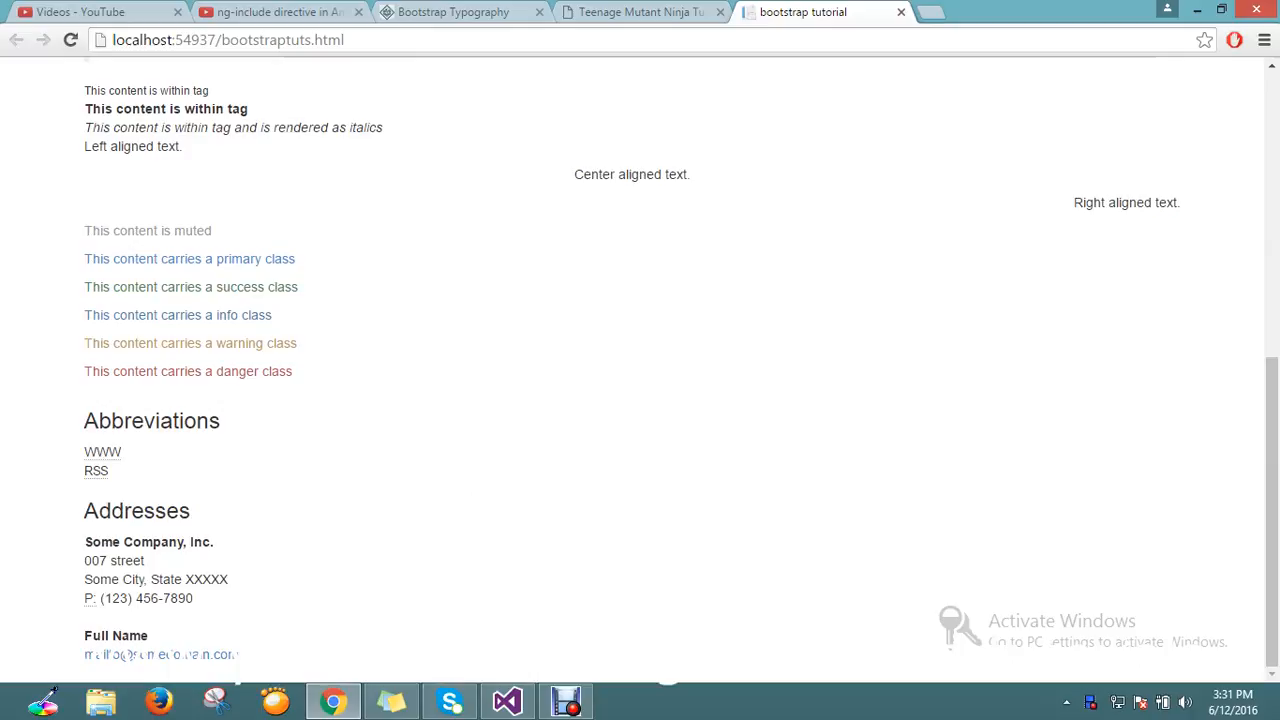
In the bootstraptuts.html source, scroll to the top and fold the Addresses row div.
{"action": "left_click", "coordinate": [507, 700]}
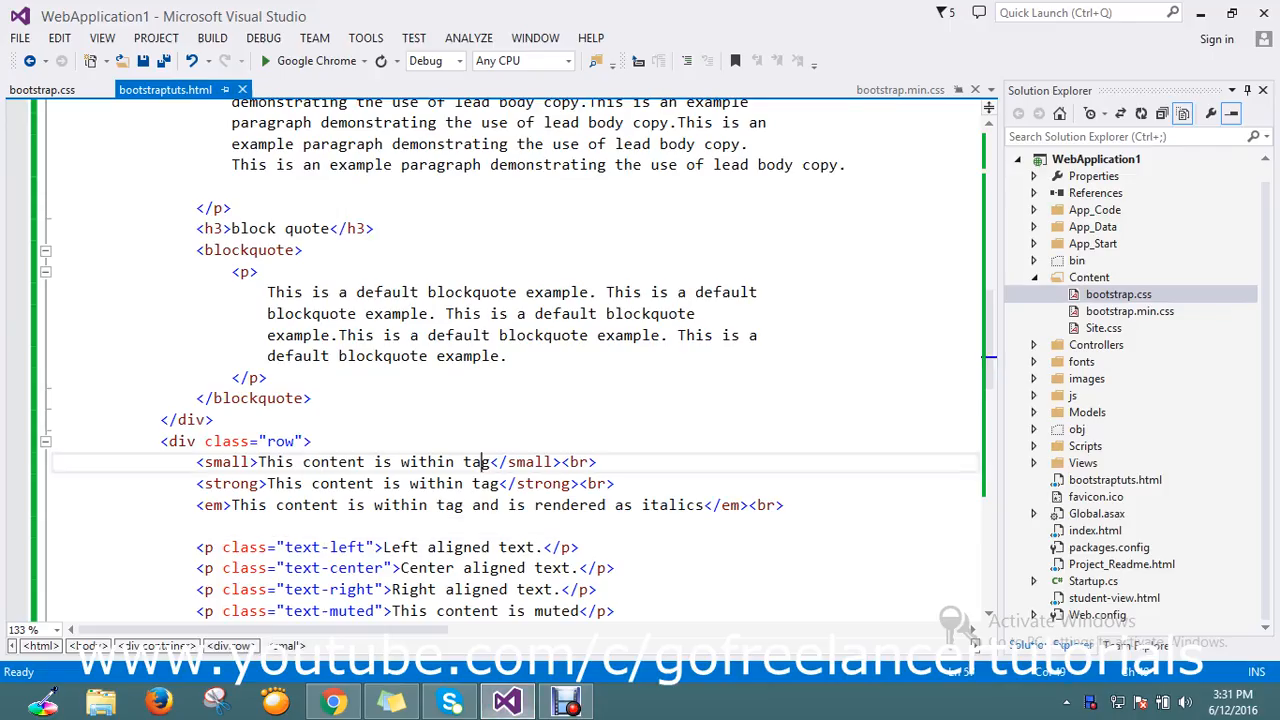
{"action": "scroll", "scroll_direction": "up", "scroll_amount": 3}
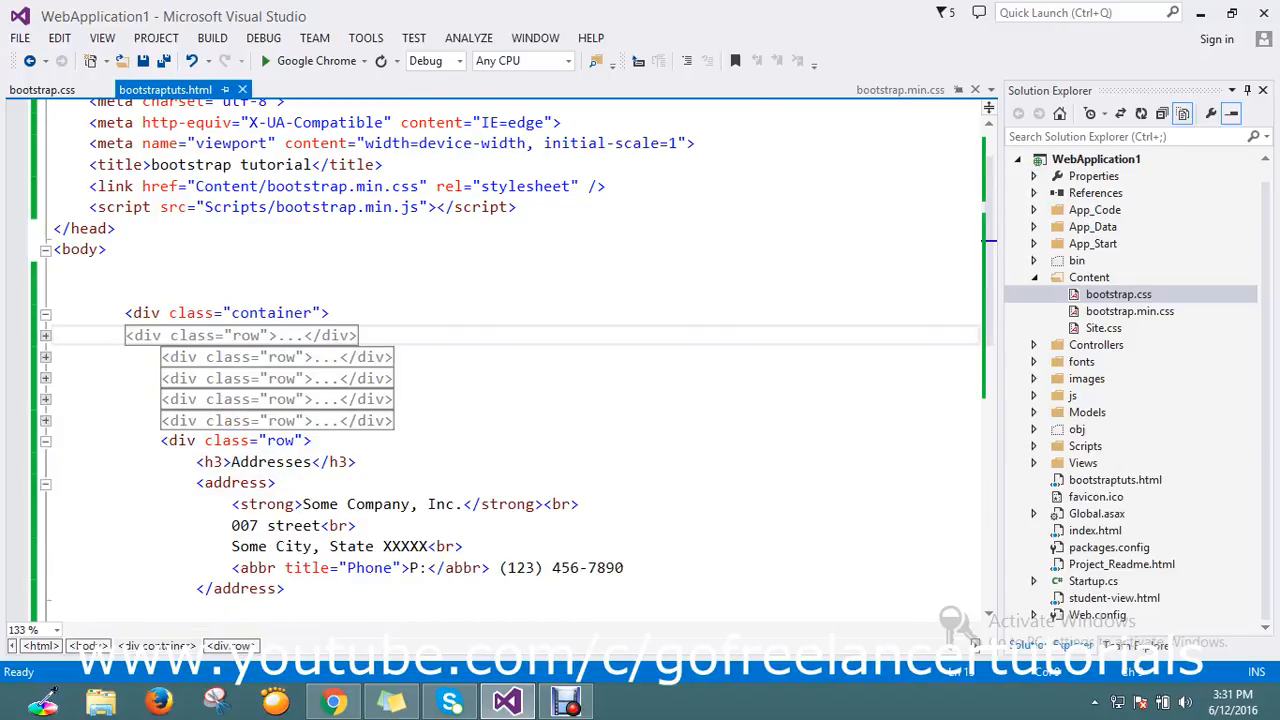
{"action": "left_click", "coordinate": [45, 440]}
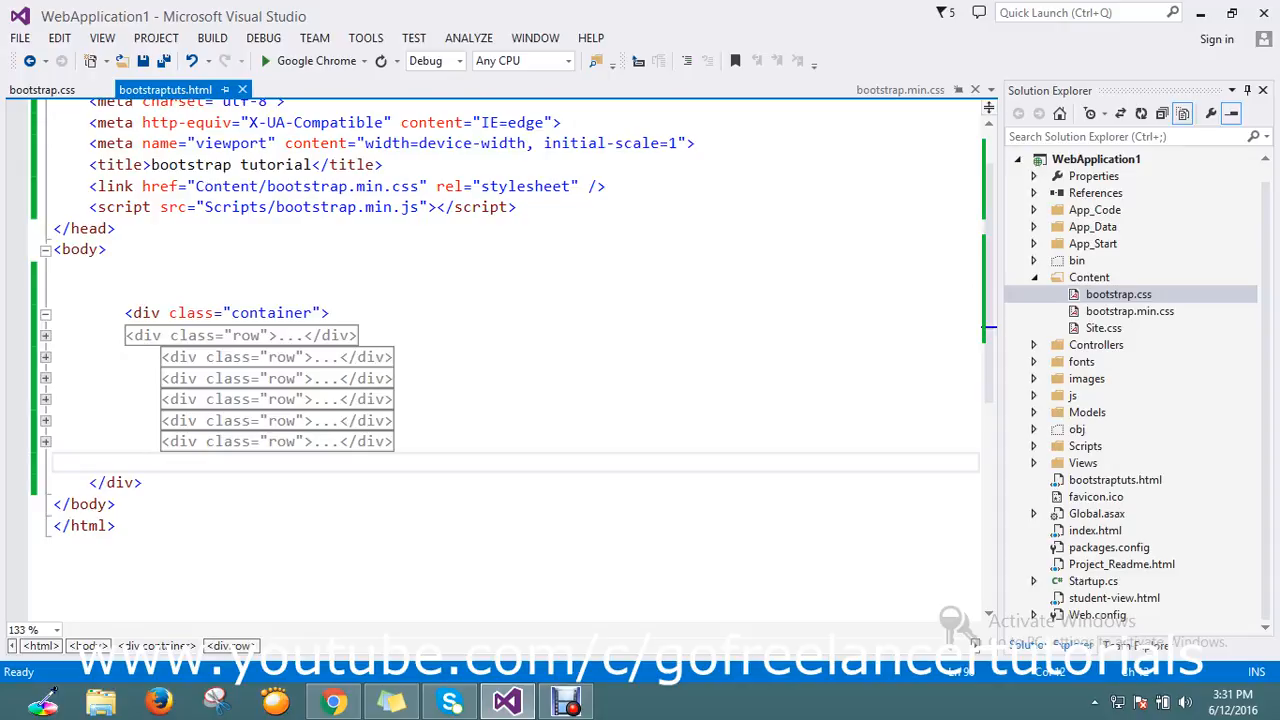
Add an empty <div class="row"> before the container closes and save bootstraptuts.html.
{"action": "type", "text": "<div"}
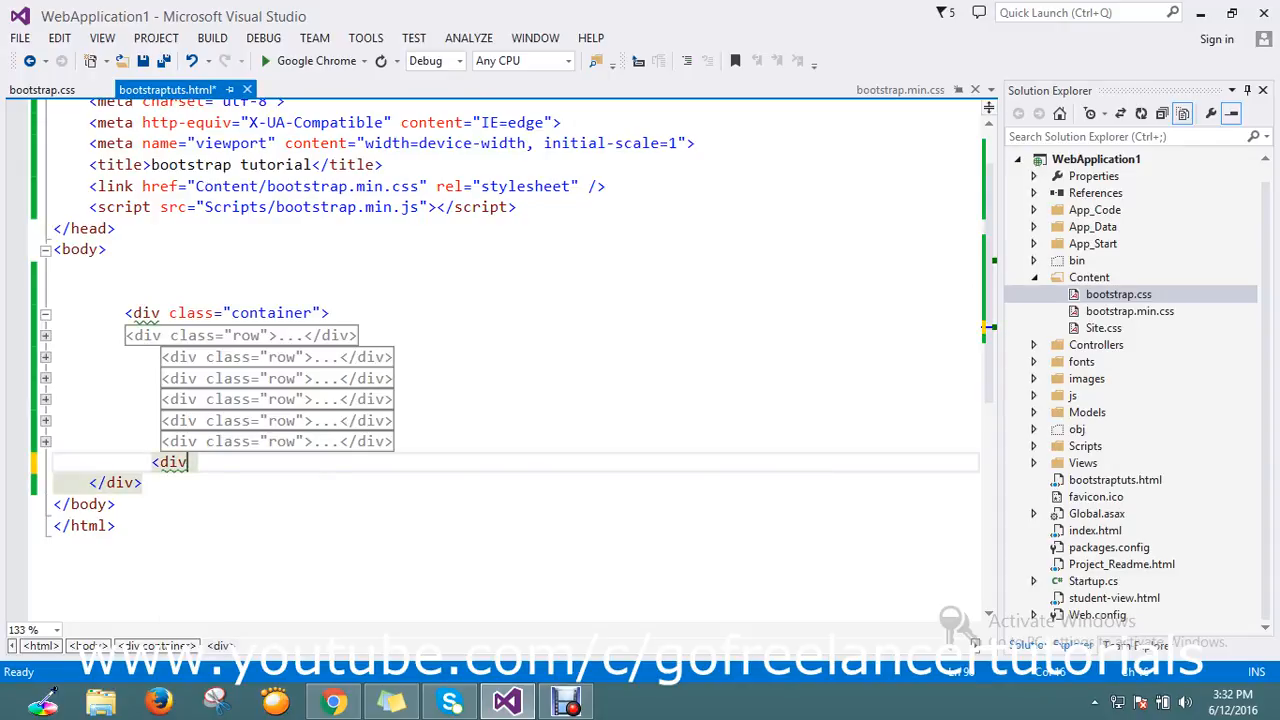
{"action": "type", "text": "class=\"\""}
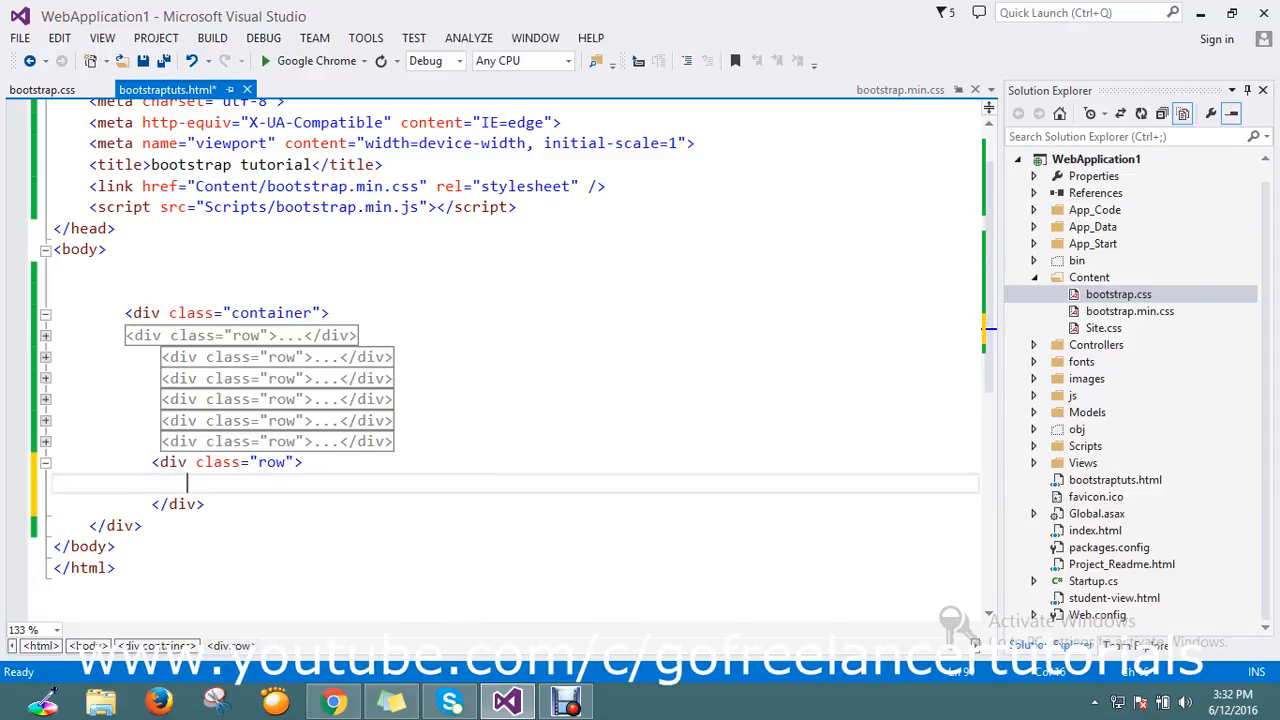
{"action": "key", "text": "ctrl+s"}
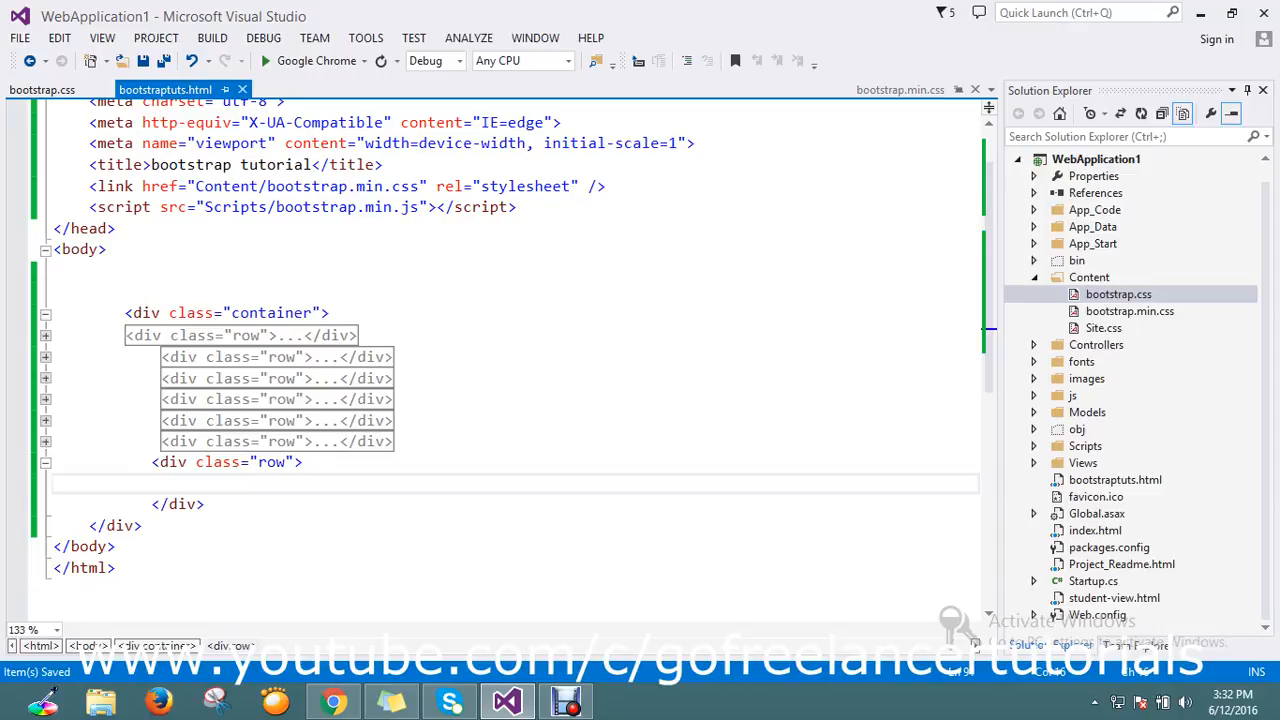
Paste the tutorialspoint list code into the new row and review the Ordered and unordered list markup.
{"action": "scroll", "scroll_direction": "down", "scroll_amount": 3}
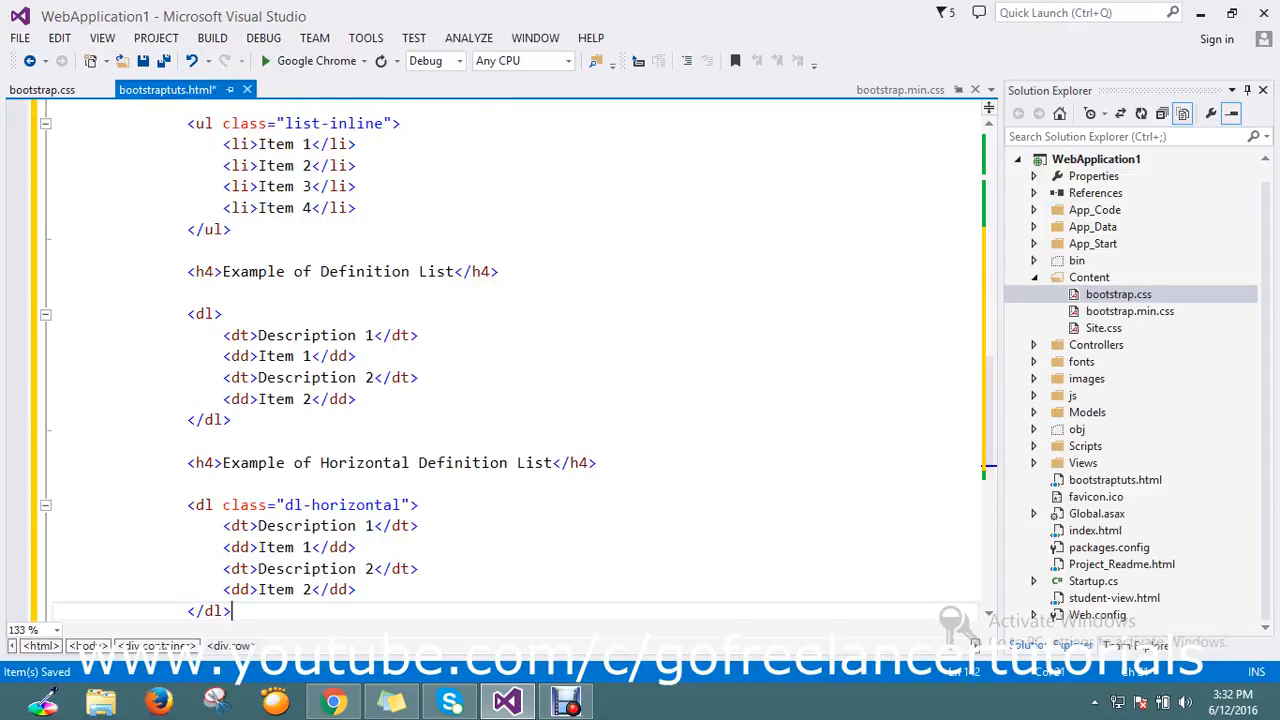
{"action": "scroll", "scroll_direction": "up", "scroll_amount": 3}
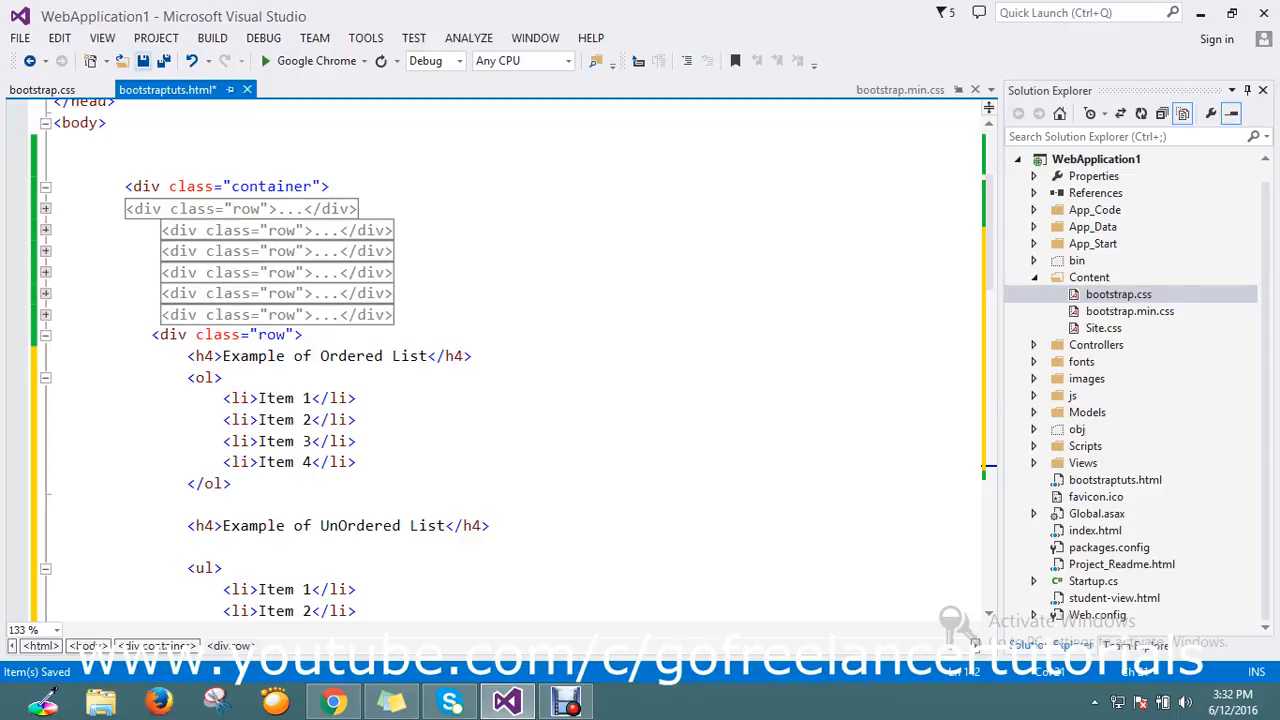
{"action": "left_click", "coordinate": [334, 700]}
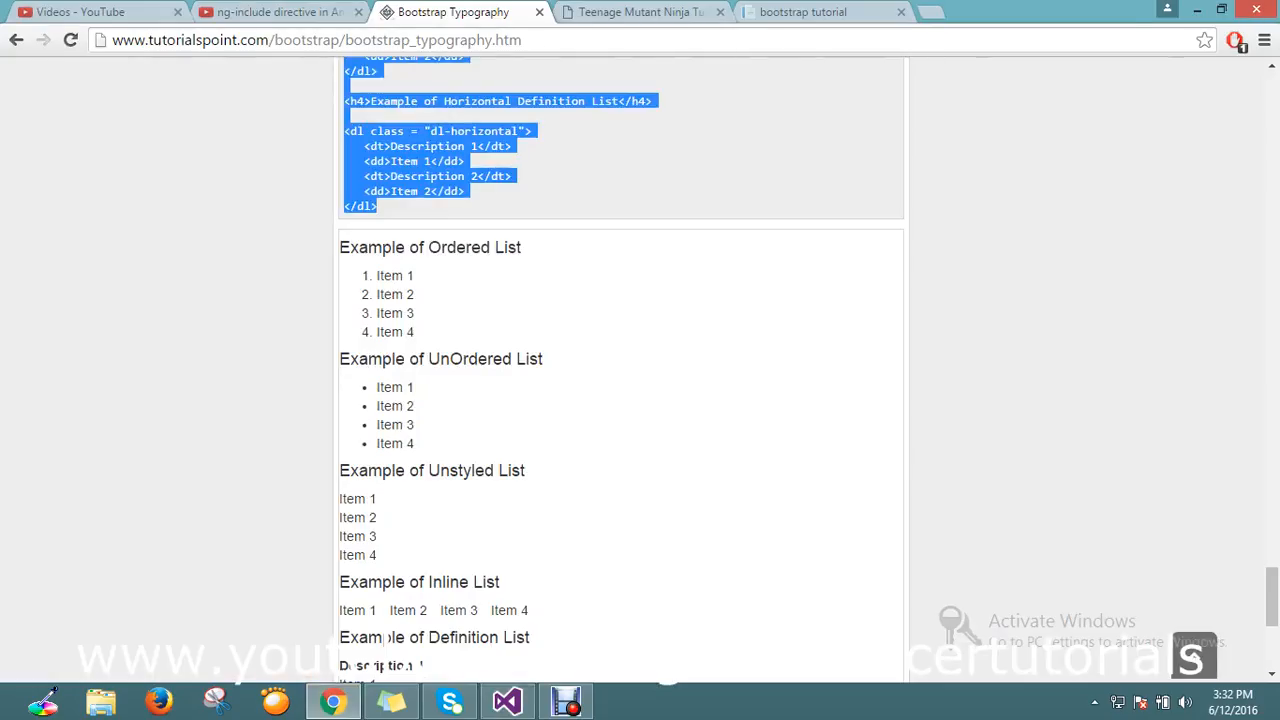
{"action": "left_click", "coordinate": [507, 700]}
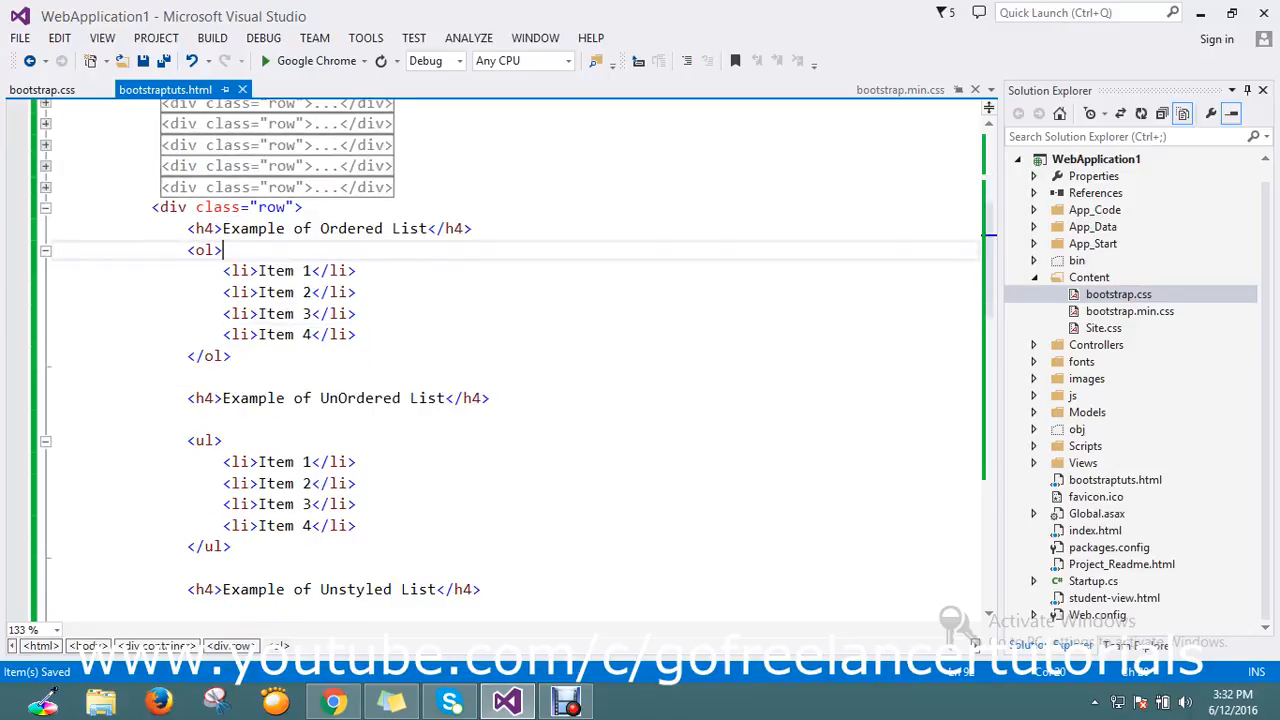
{"action": "left_click", "coordinate": [357, 228]}
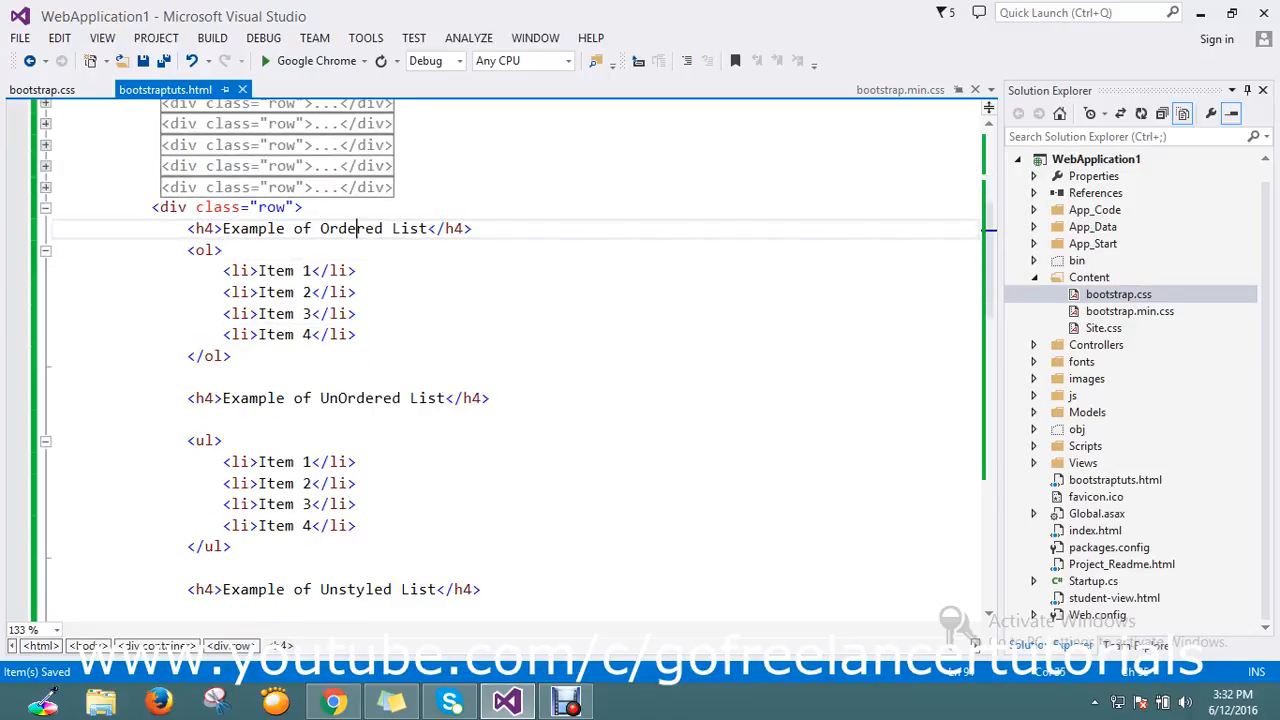
{"action": "left_click", "coordinate": [356, 461]}
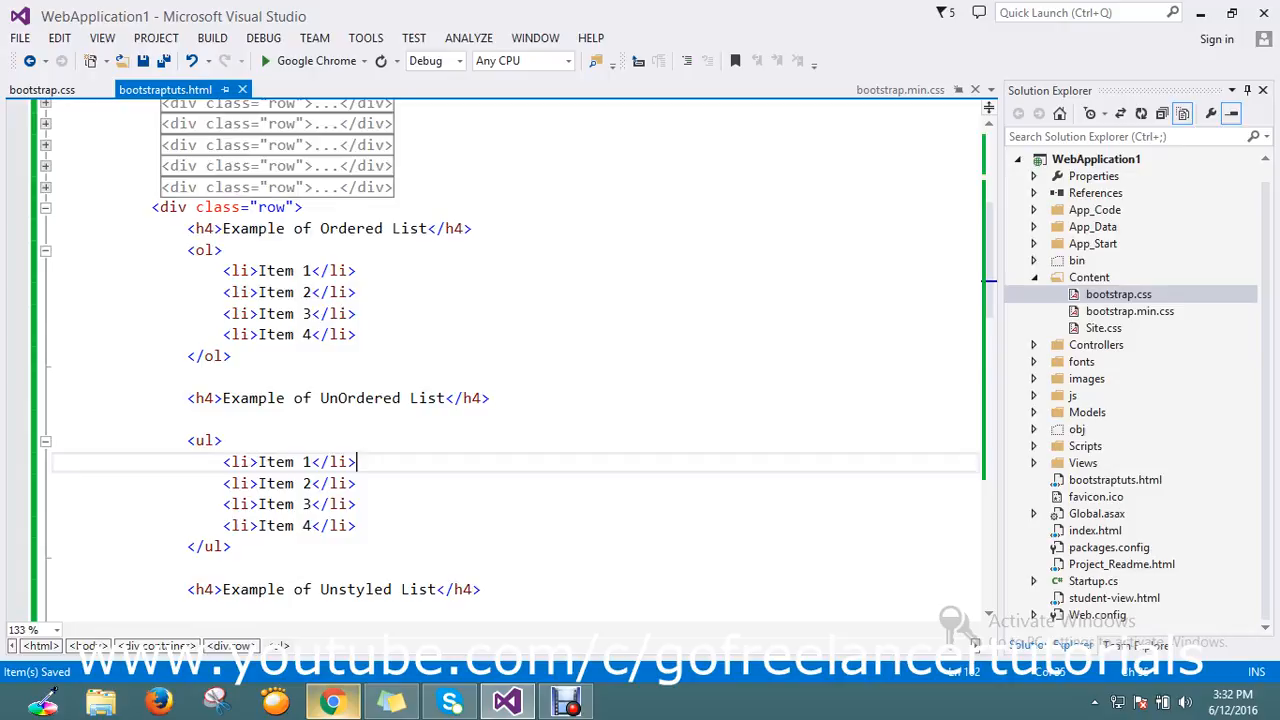
{"action": "left_click", "coordinate": [333, 700]}
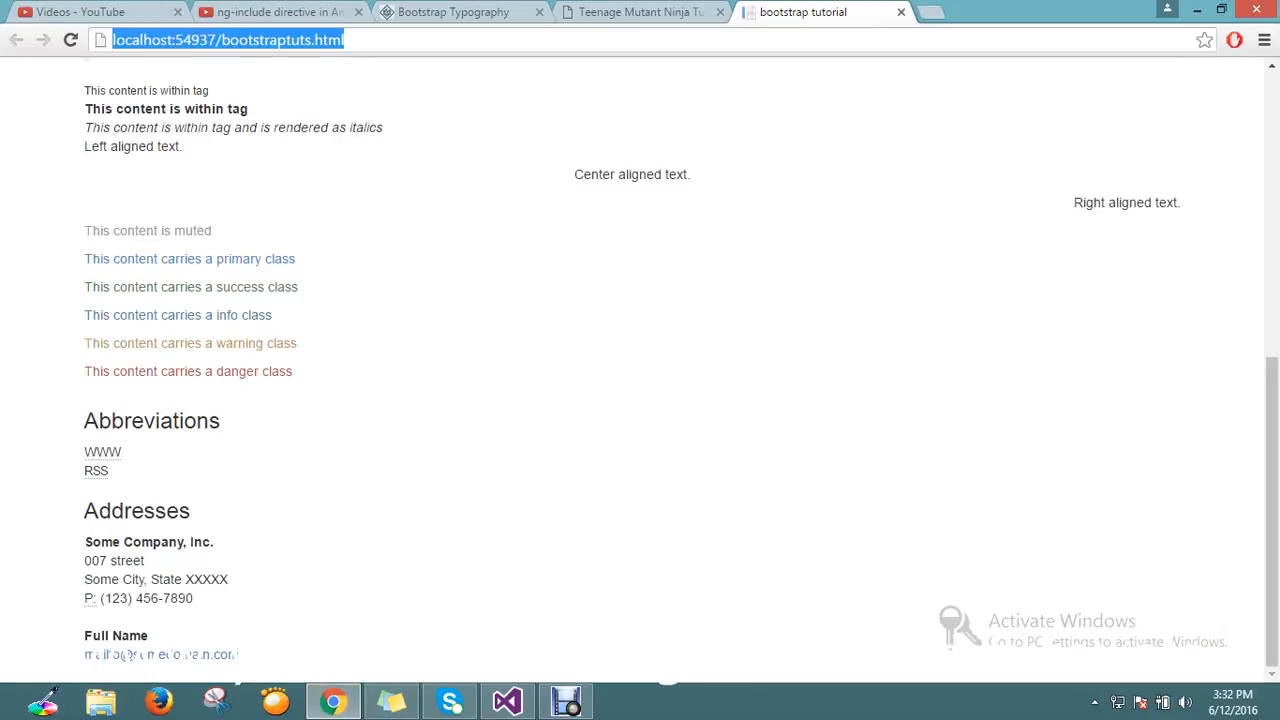
Scroll the reloaded page in Chrome to the list examples, select the Ordered List heading, then return to the source.
{"action": "scroll", "scroll_direction": "up", "scroll_amount": 3}
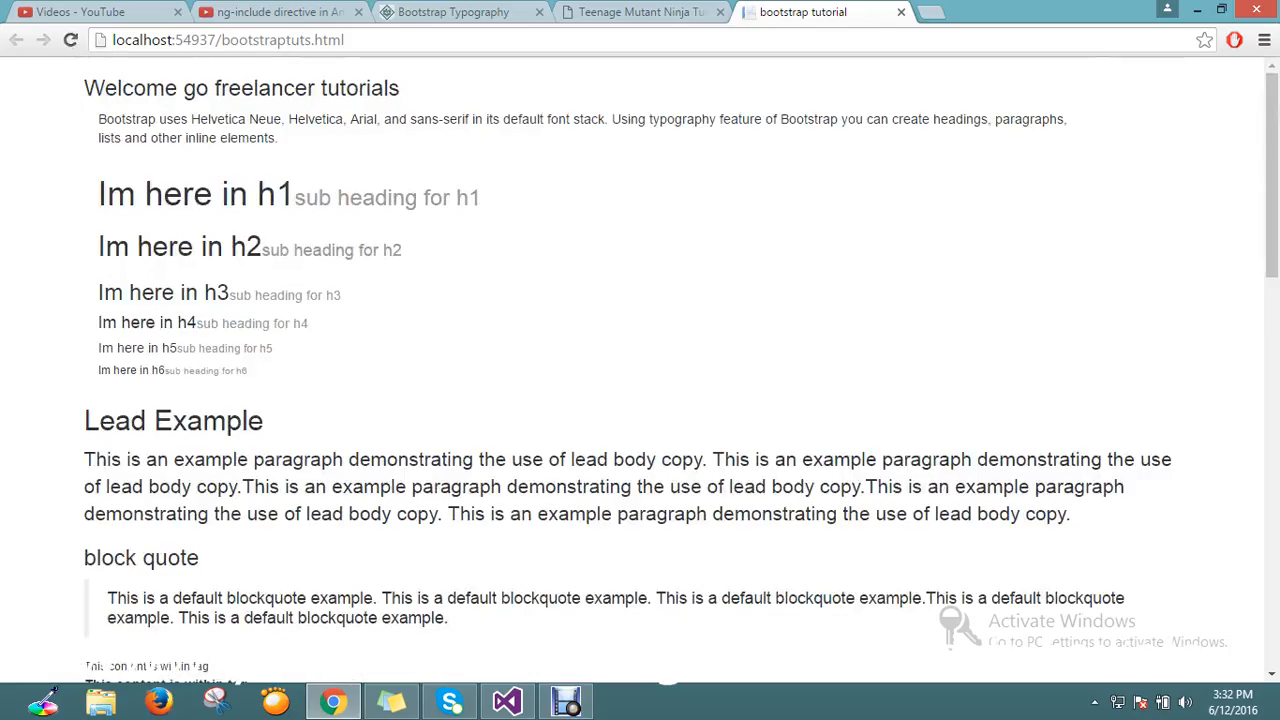
{"action": "scroll", "scroll_direction": "down", "scroll_amount": 3}
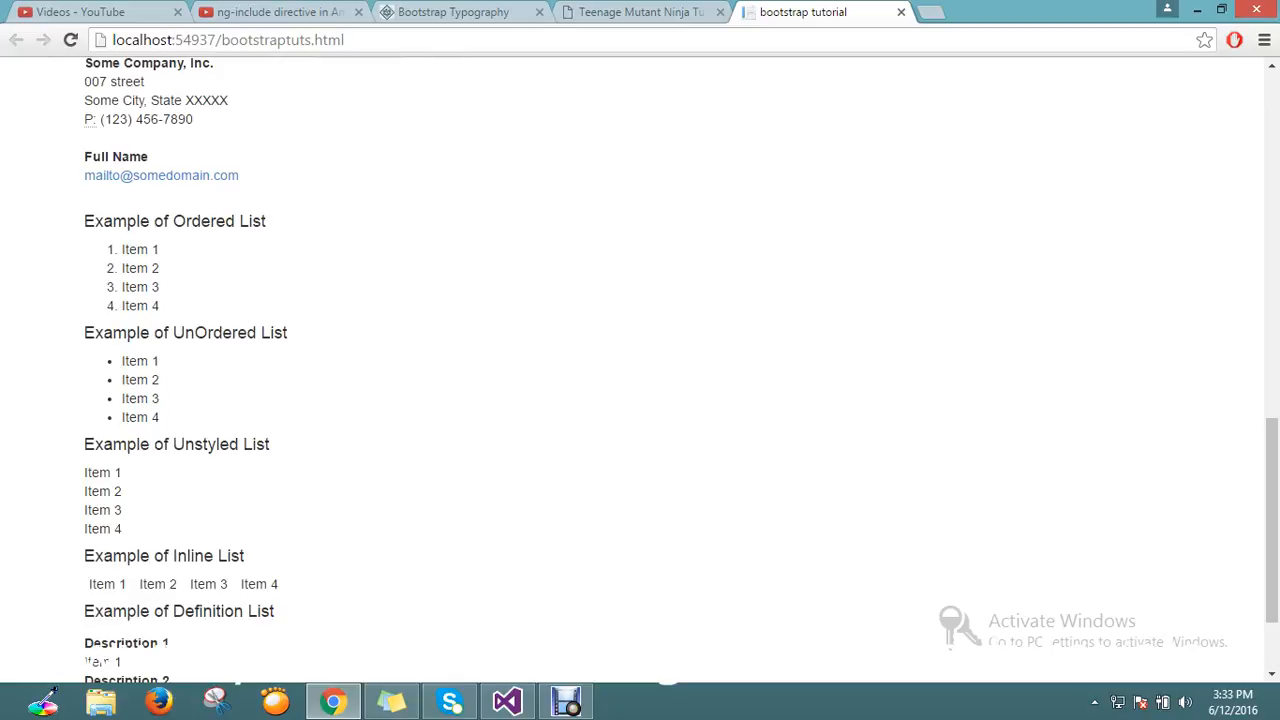
{"action": "double_click", "coordinate": [220, 221]}
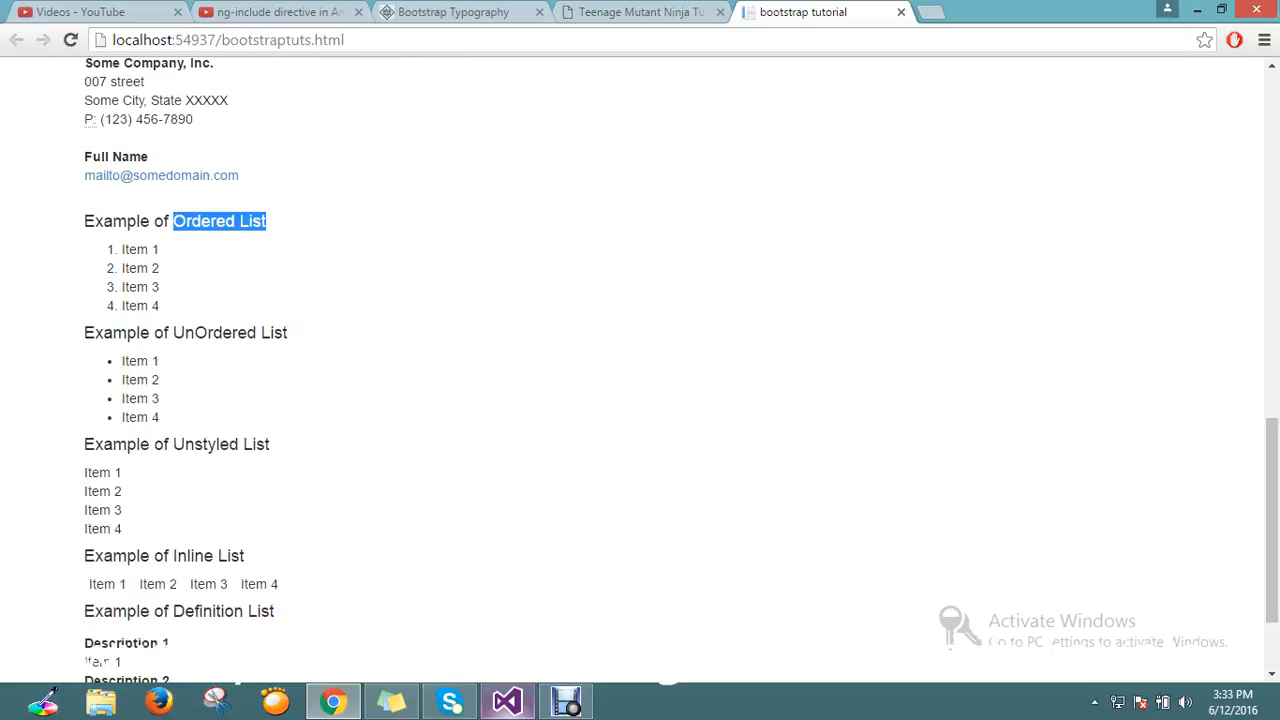
{"action": "left_click", "coordinate": [507, 700]}
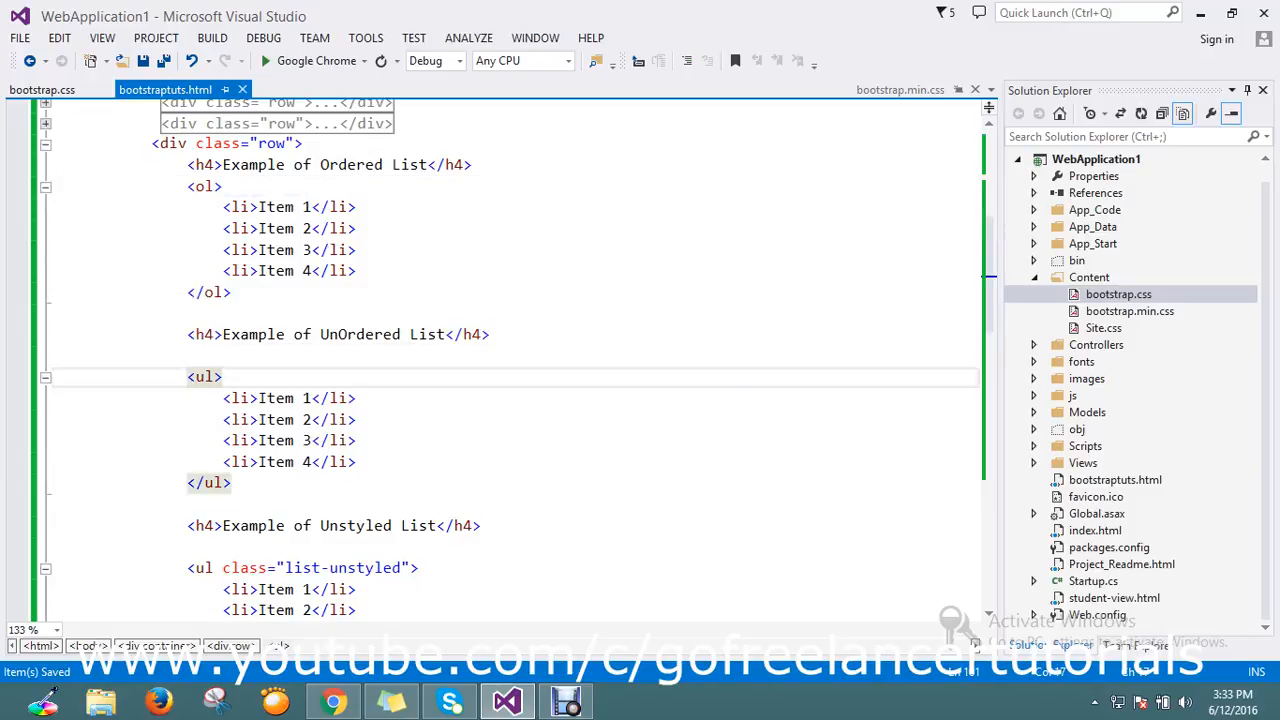
{"action": "scroll", "scroll_direction": "down", "scroll_amount": 3}
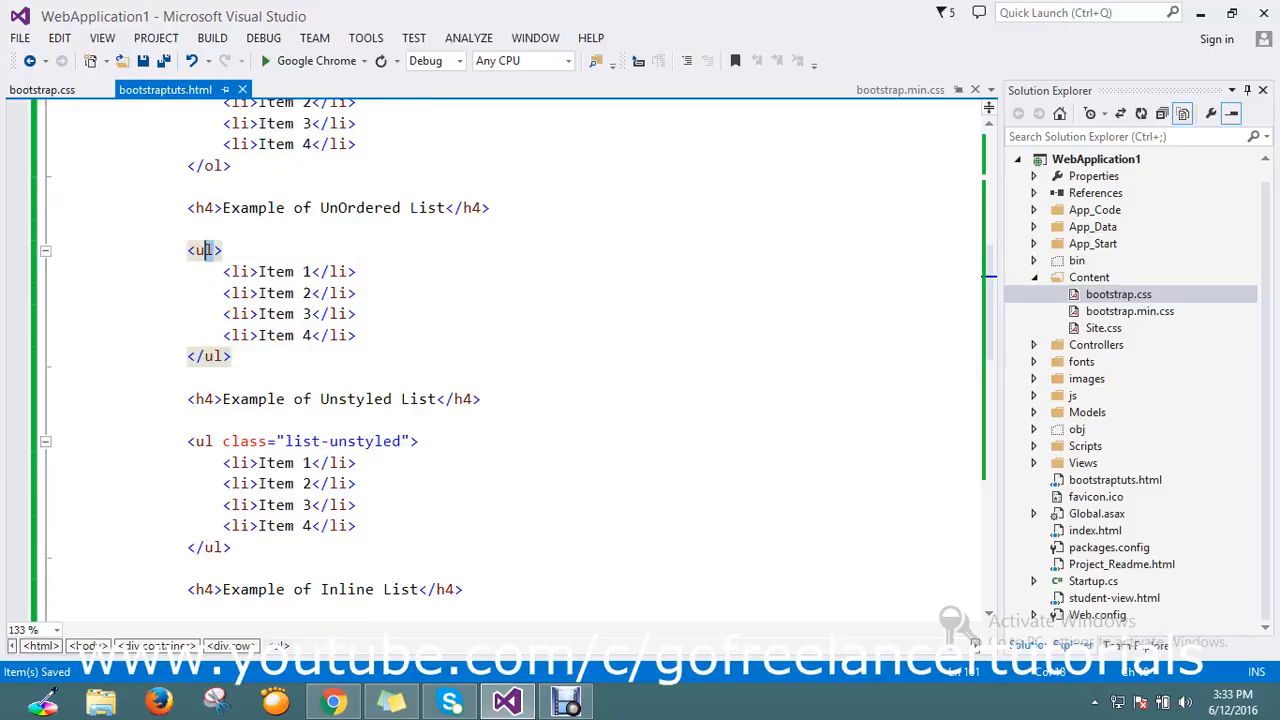
{"action": "left_click", "coordinate": [333, 700]}
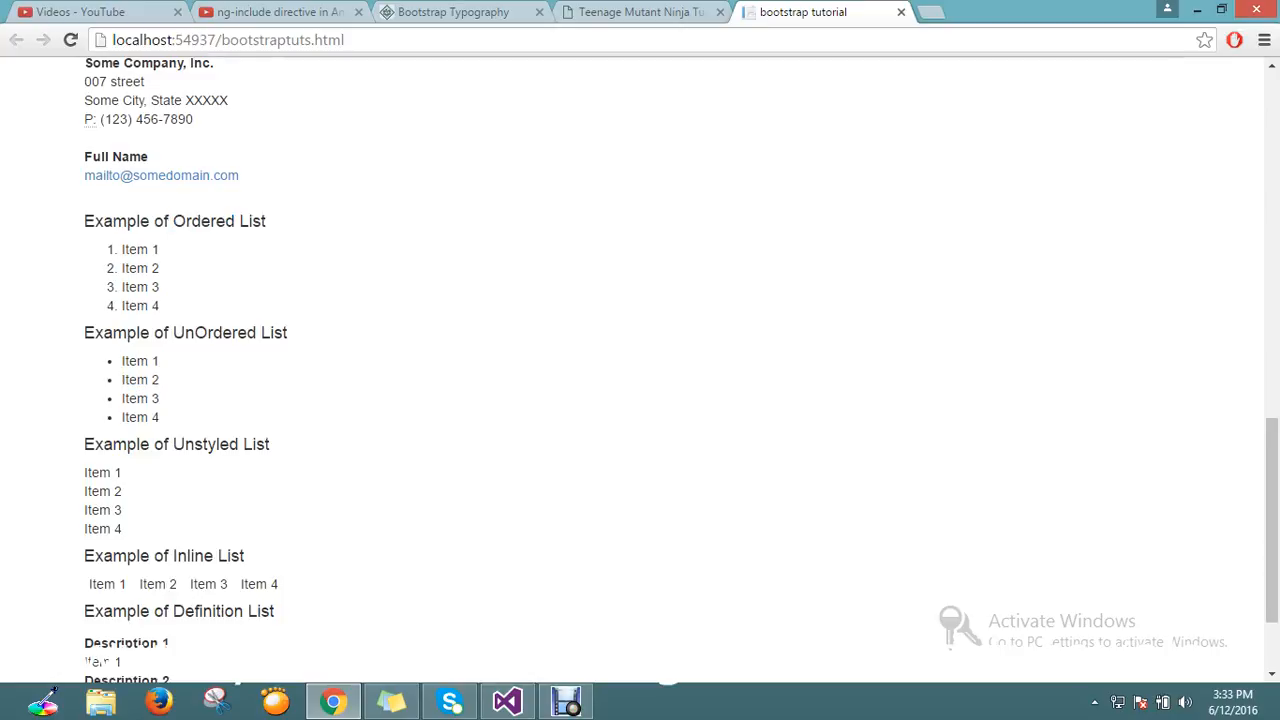
{"action": "left_click", "coordinate": [507, 700]}
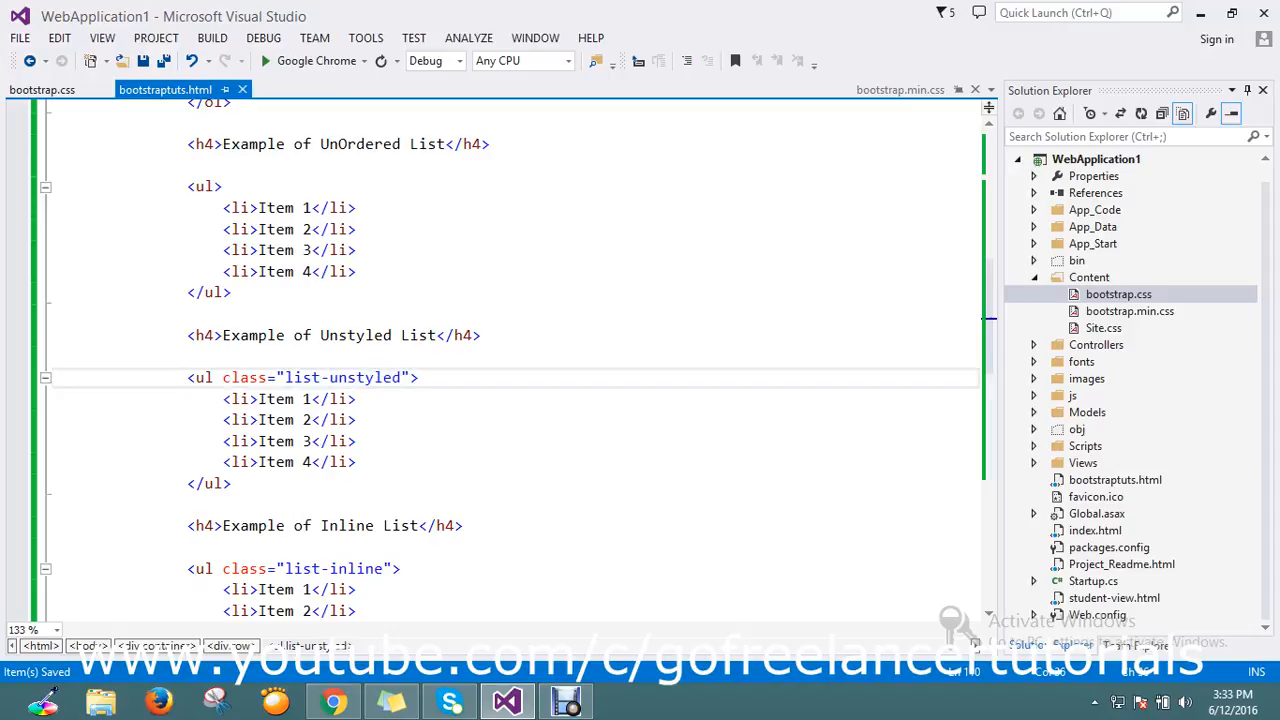
{"action": "left_click", "coordinate": [288, 377]}
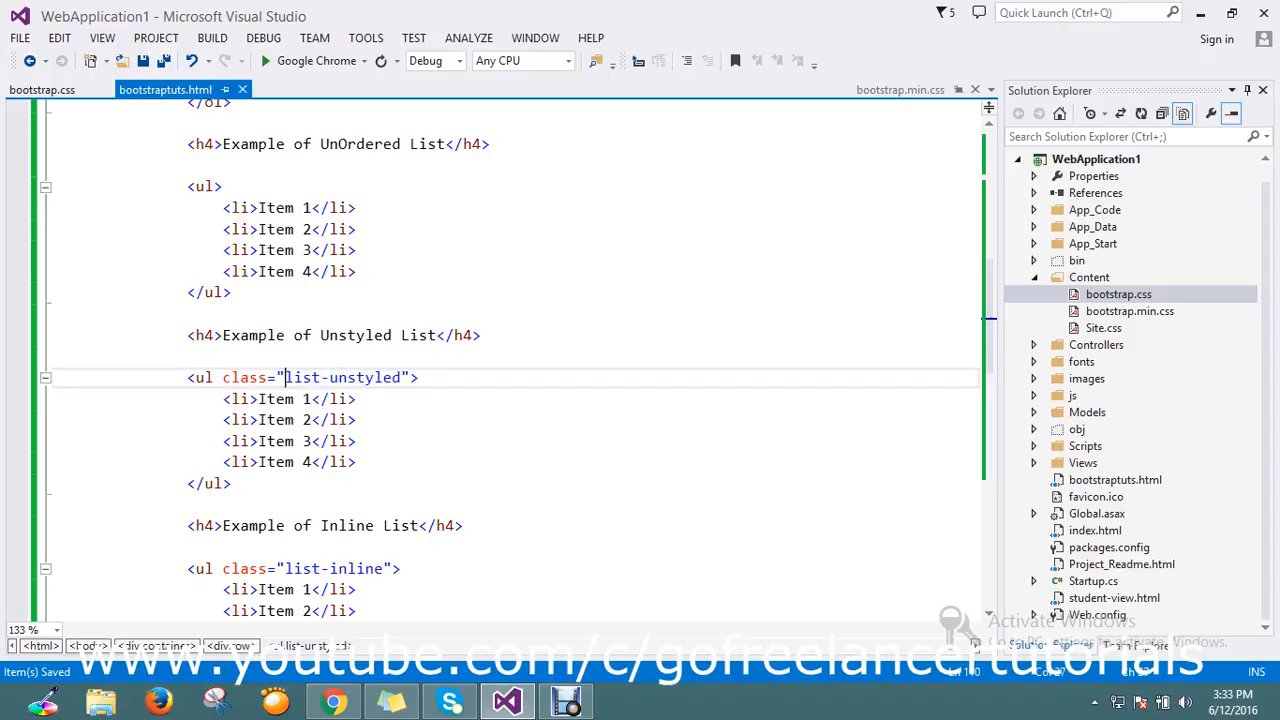
{"action": "double_click", "coordinate": [370, 377]}
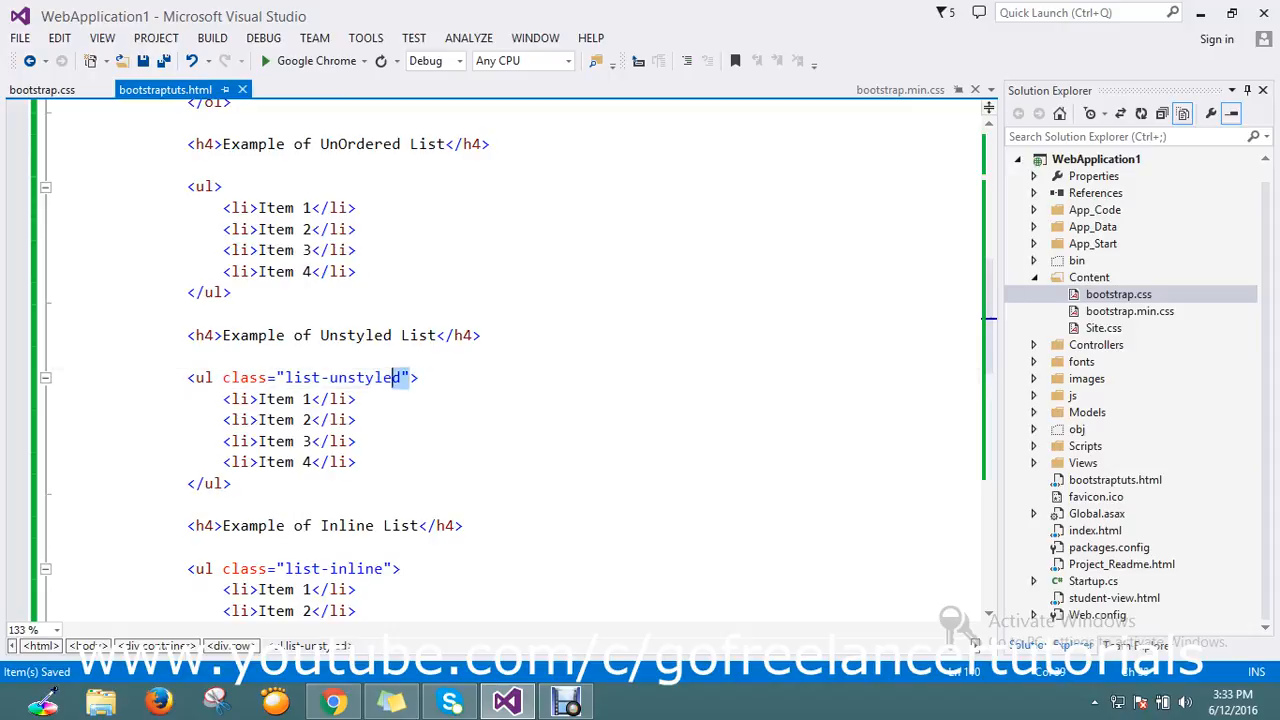
{"action": "left_click", "coordinate": [333, 700]}
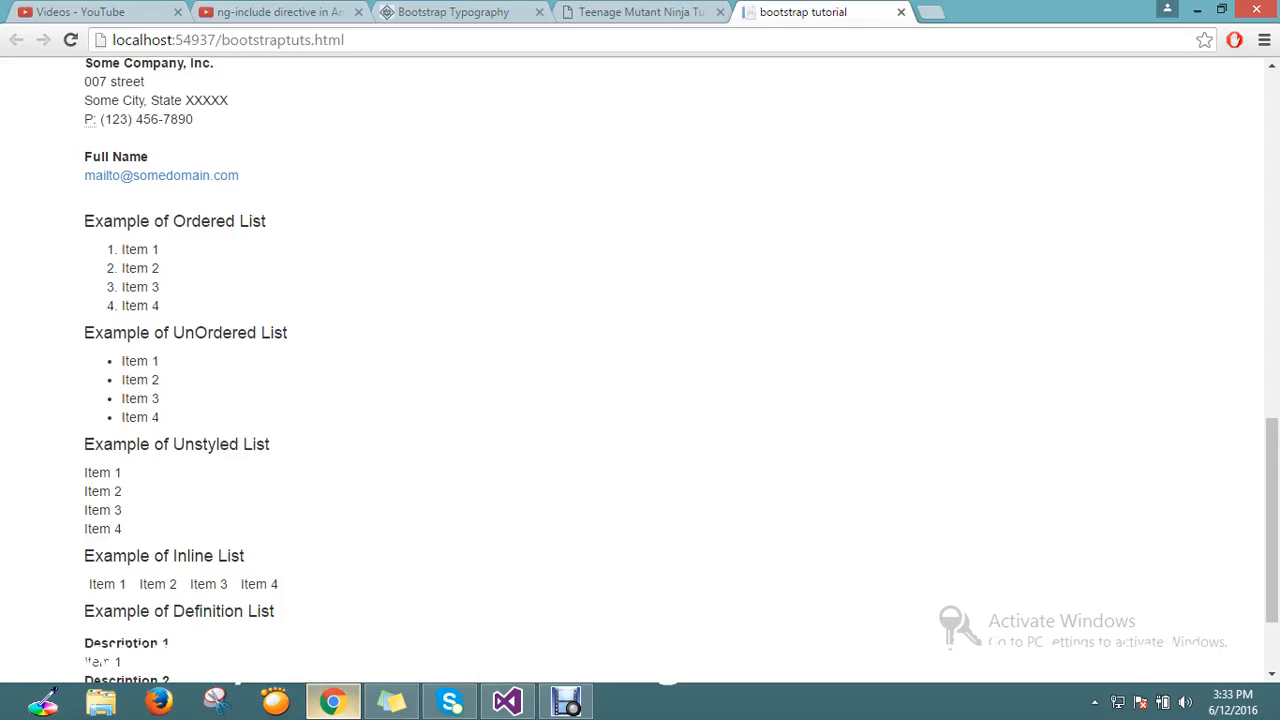
{"action": "double_click", "coordinate": [95, 472]}
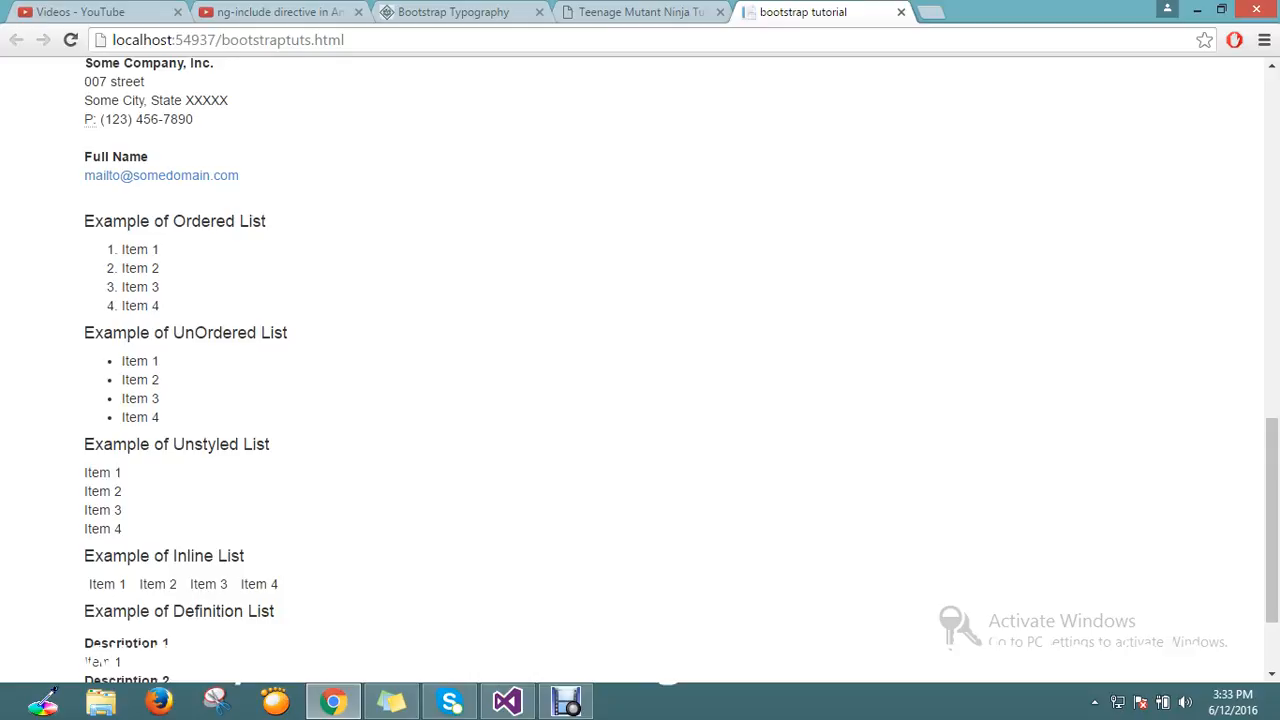
{"action": "left_click", "coordinate": [506, 700]}
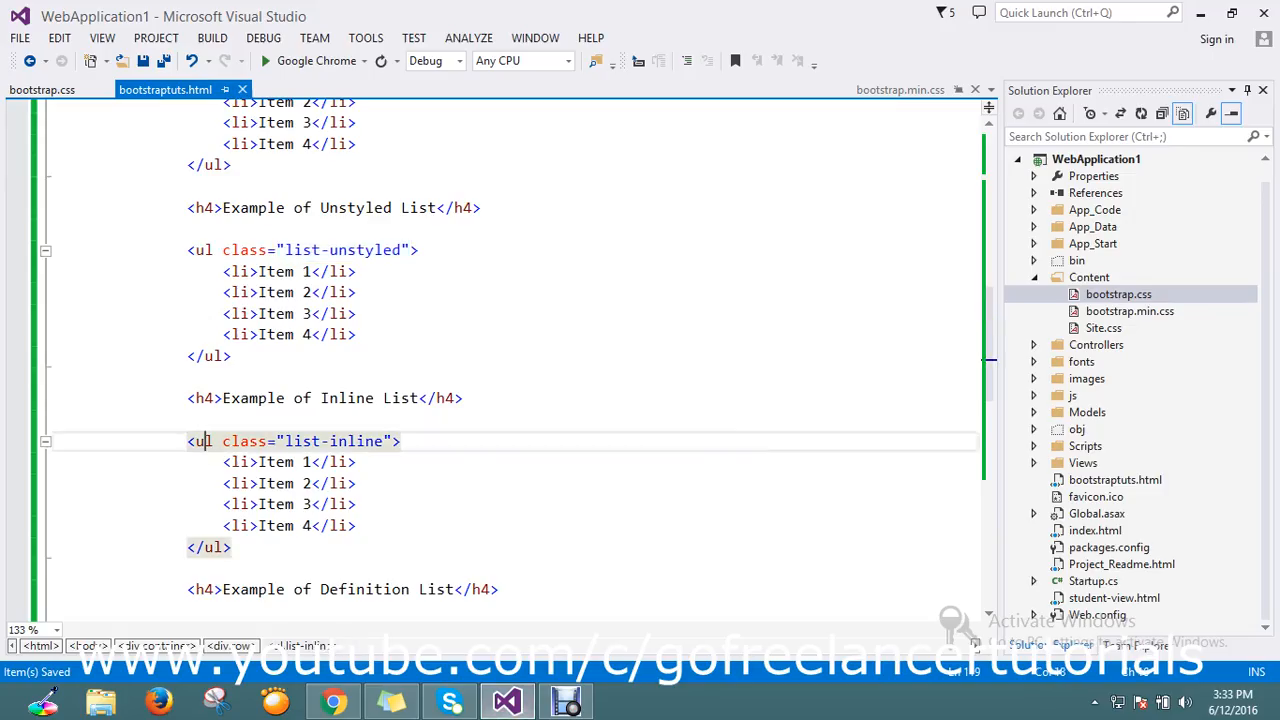
{"action": "scroll", "scroll_direction": "up", "scroll_amount": 3}
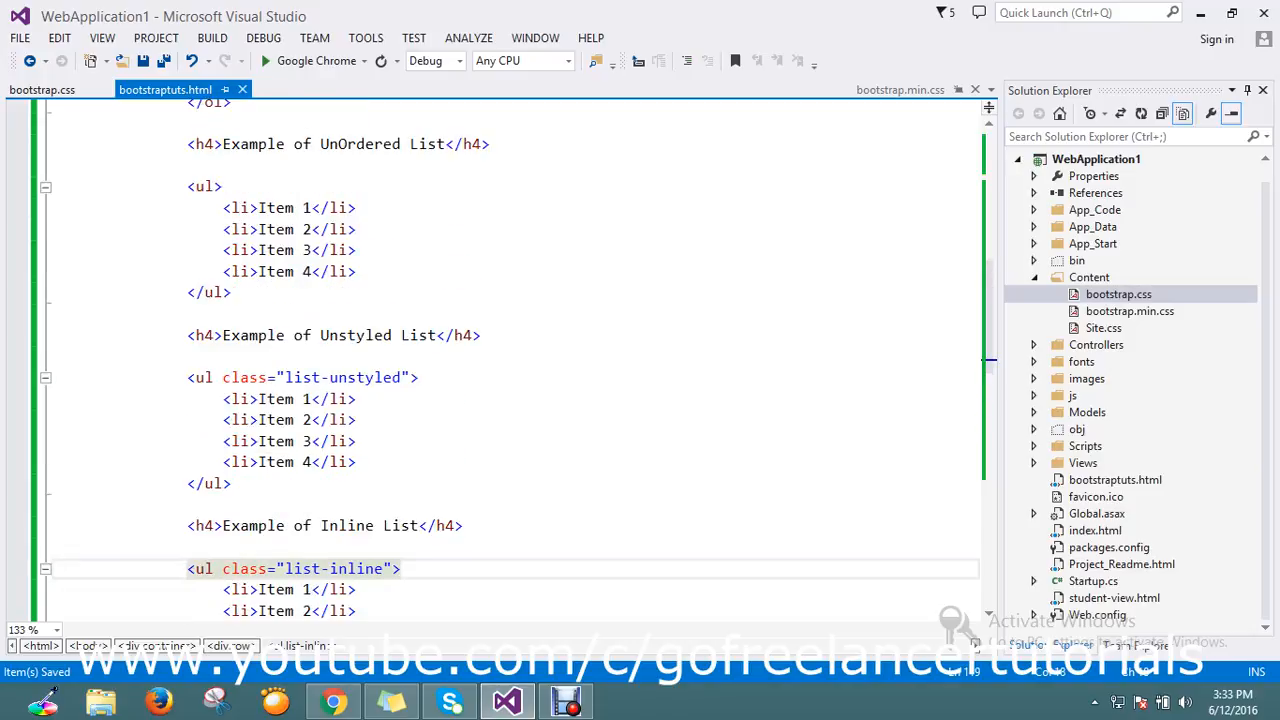
{"action": "left_click", "coordinate": [205, 568]}
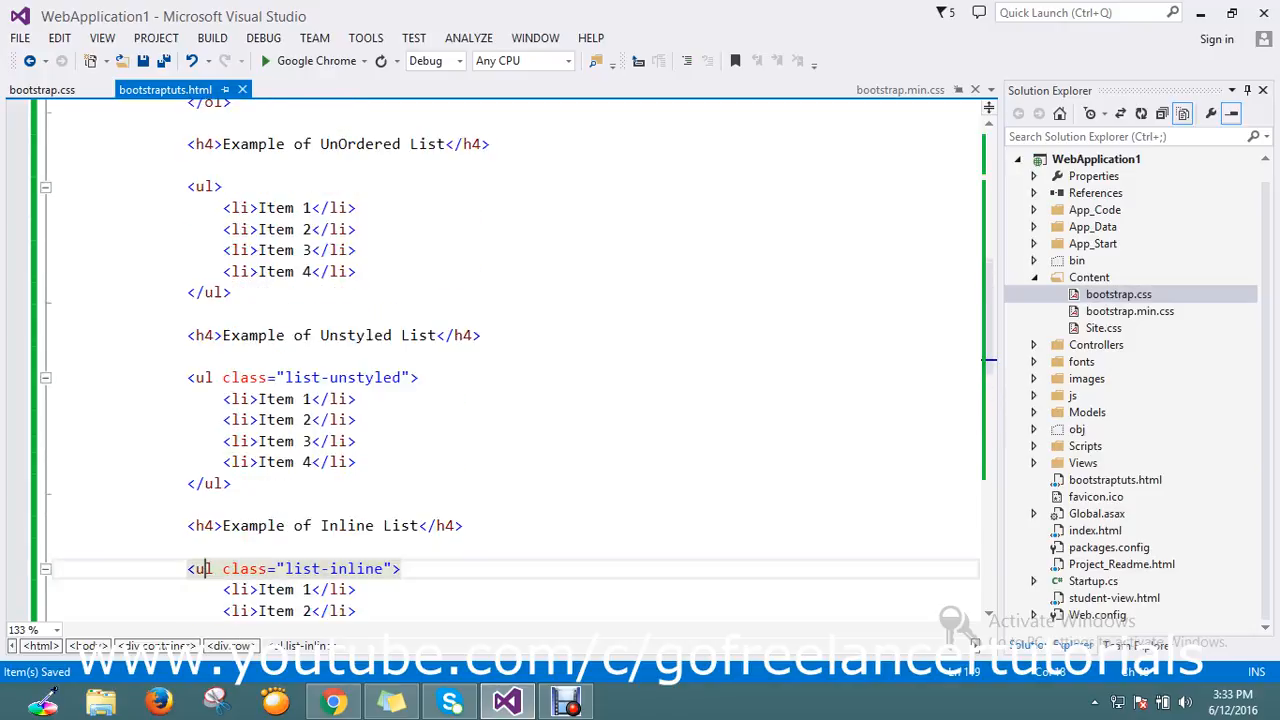
{"action": "scroll", "scroll_direction": "down", "scroll_amount": 3}
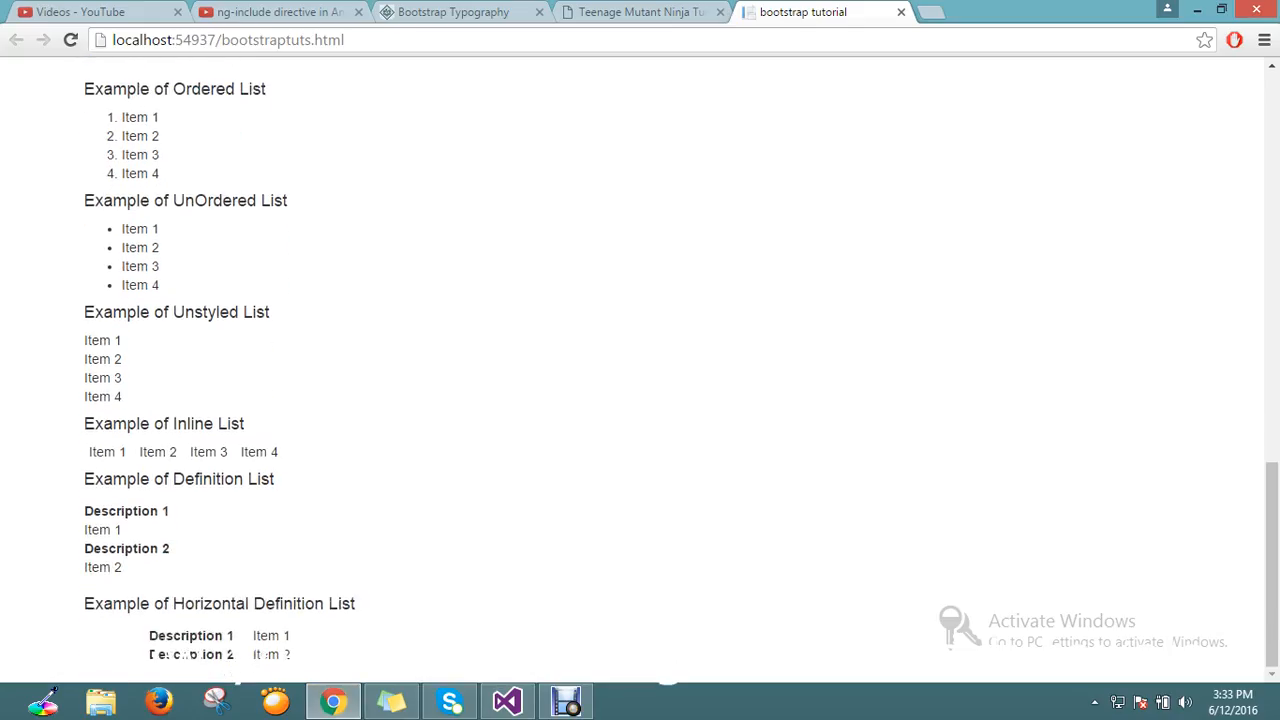
{"action": "left_click", "coordinate": [507, 700]}
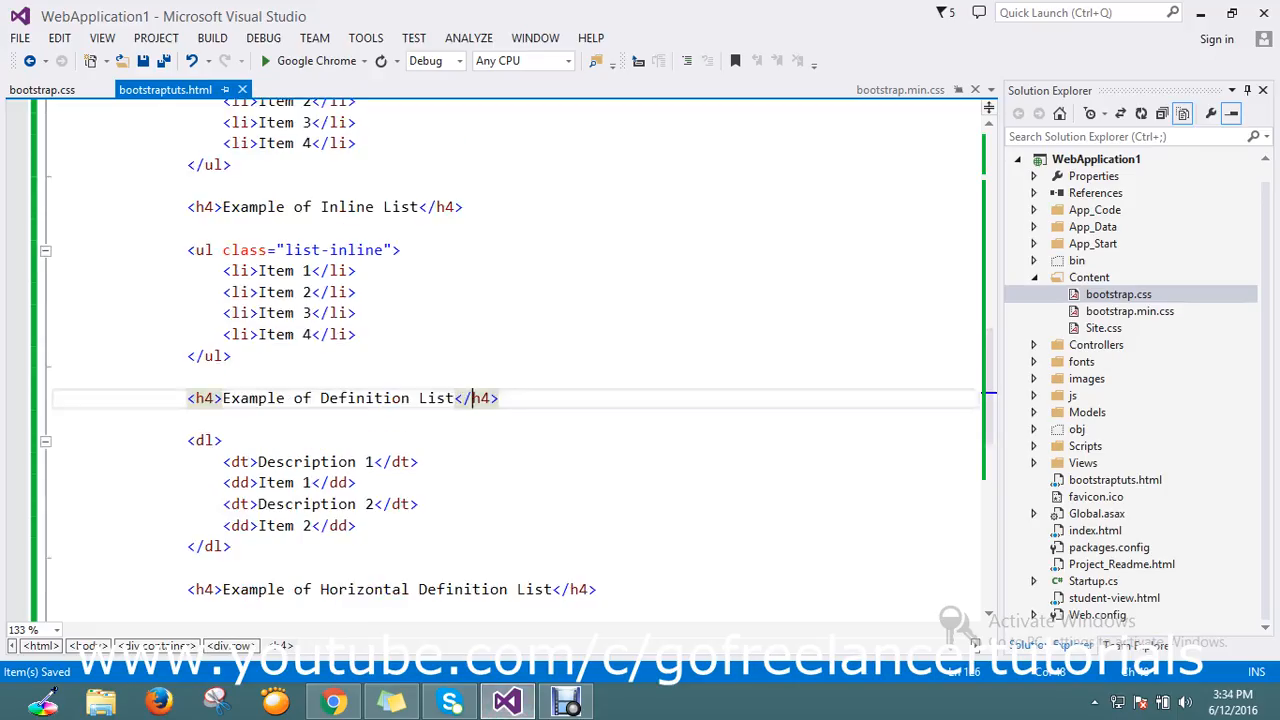
{"action": "scroll", "scroll_direction": "up", "scroll_amount": 3}
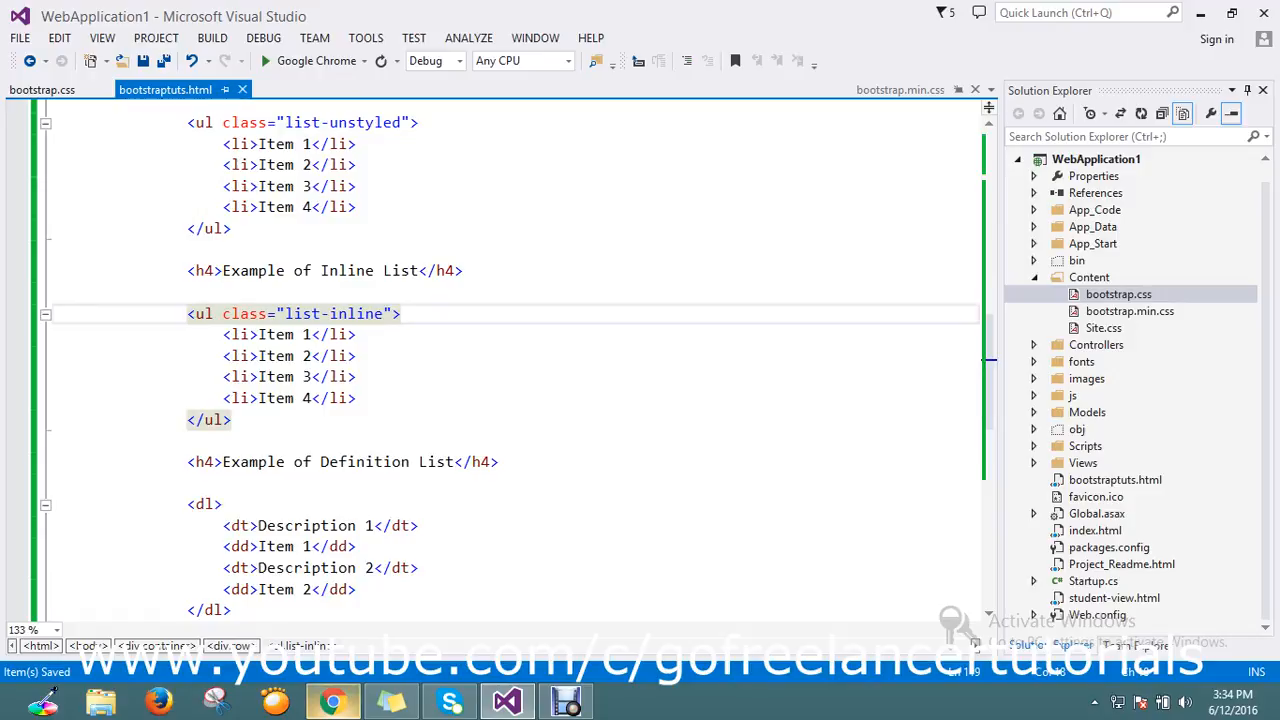
{"action": "left_click", "coordinate": [333, 700]}
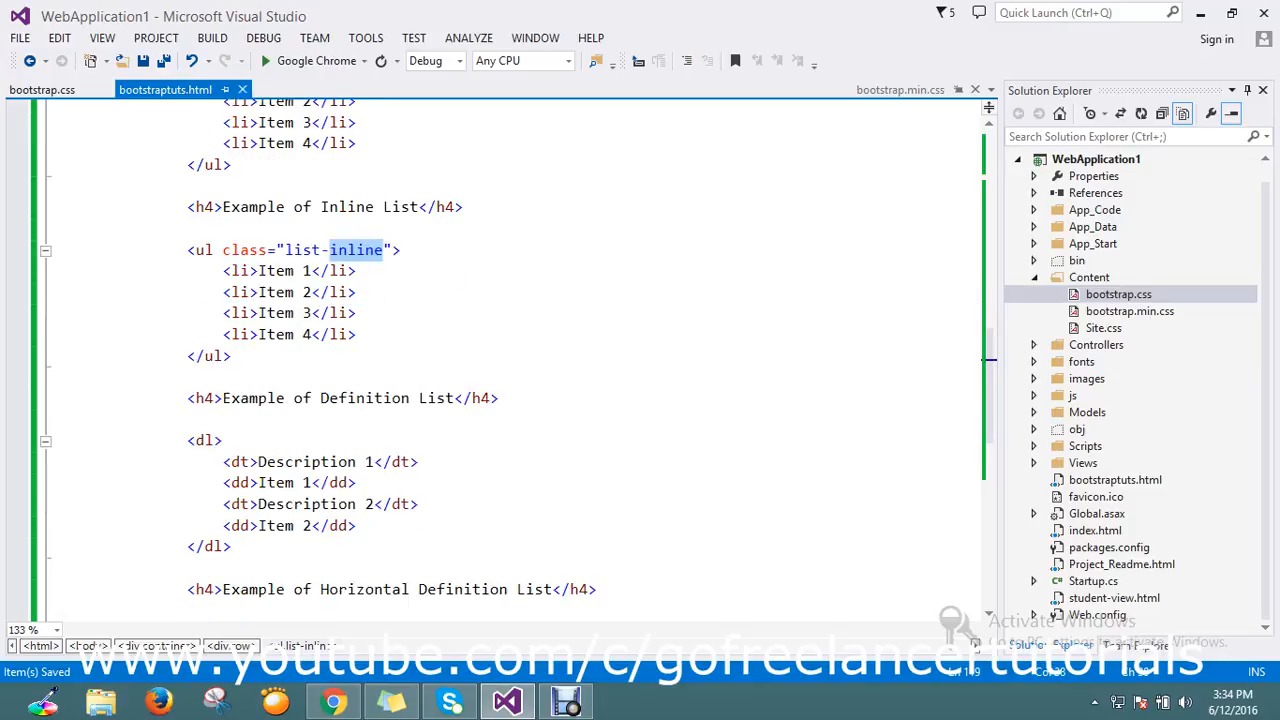
{"action": "scroll", "scroll_direction": "down", "scroll_amount": 3}
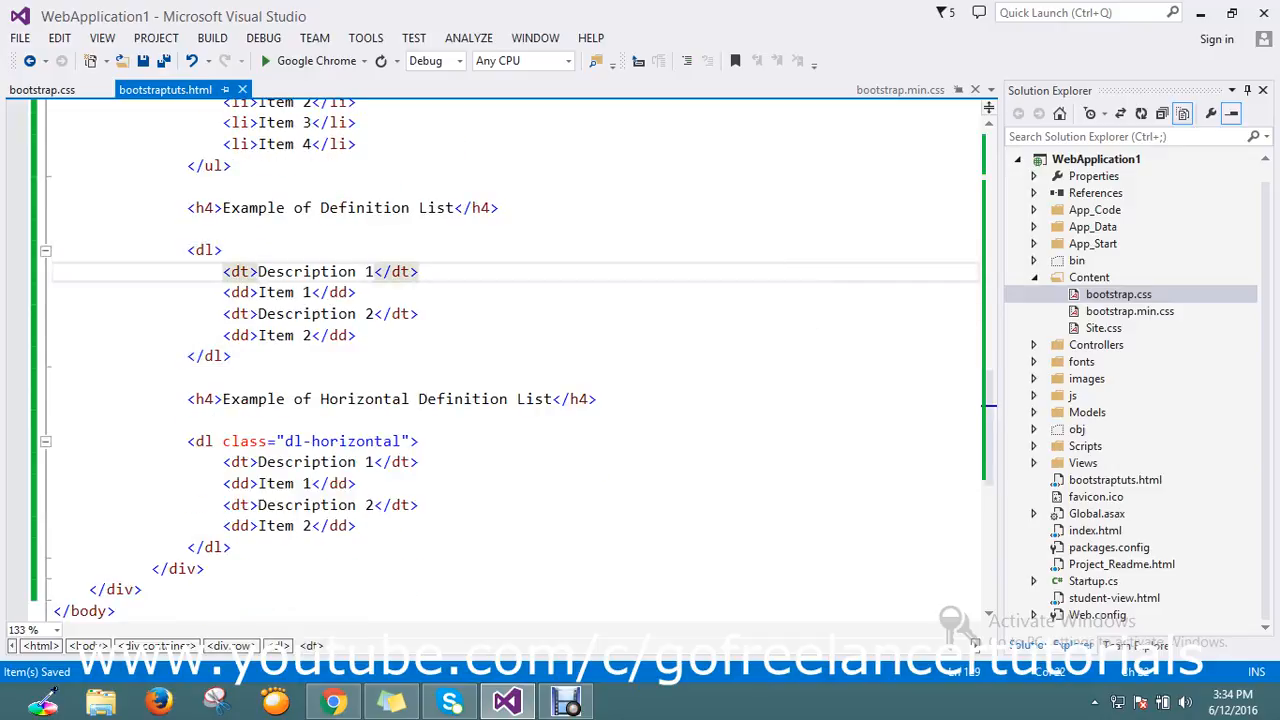
{"action": "mouse_move", "coordinate": [237, 313]}
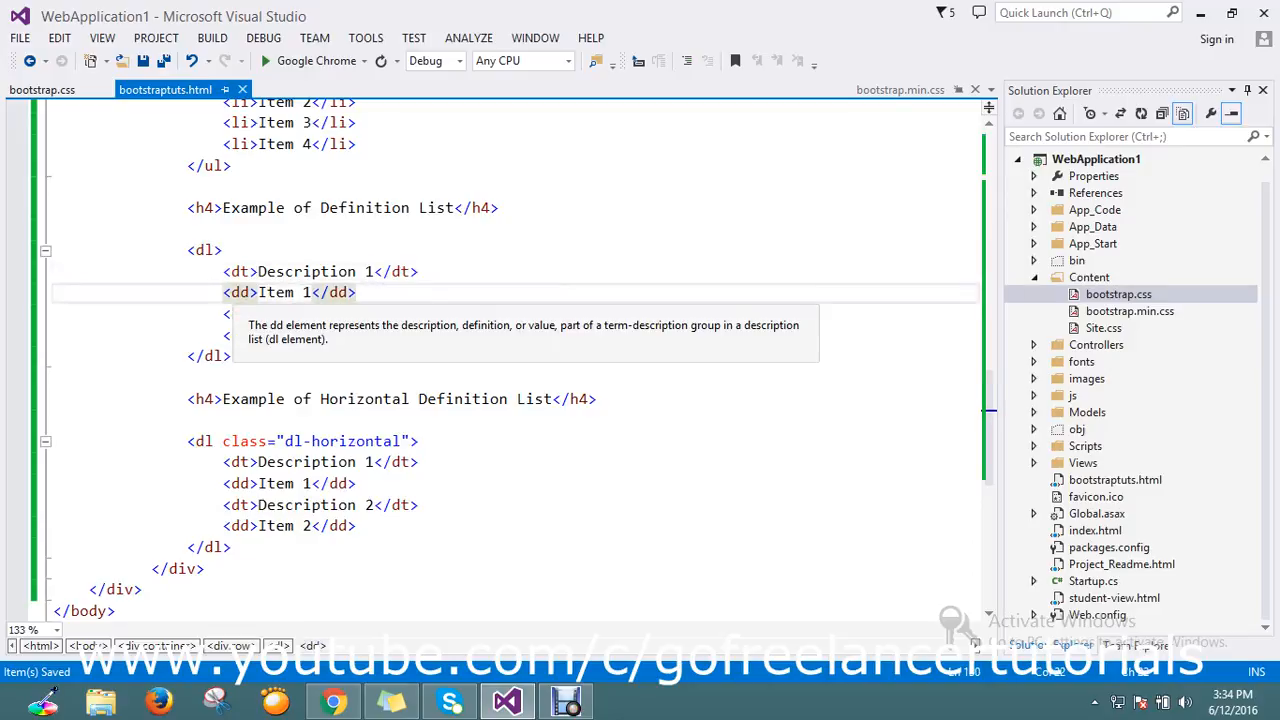
{"action": "left_click", "coordinate": [333, 700]}
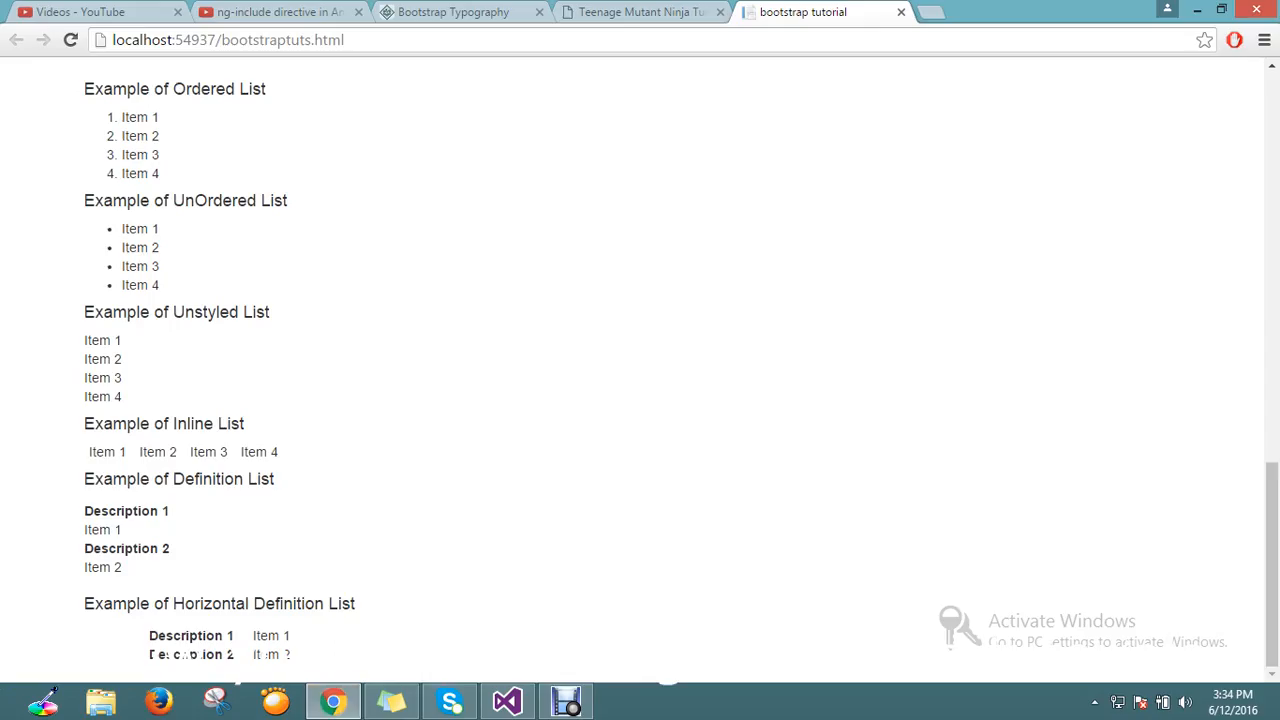
{"action": "double_click", "coordinate": [126, 510]}
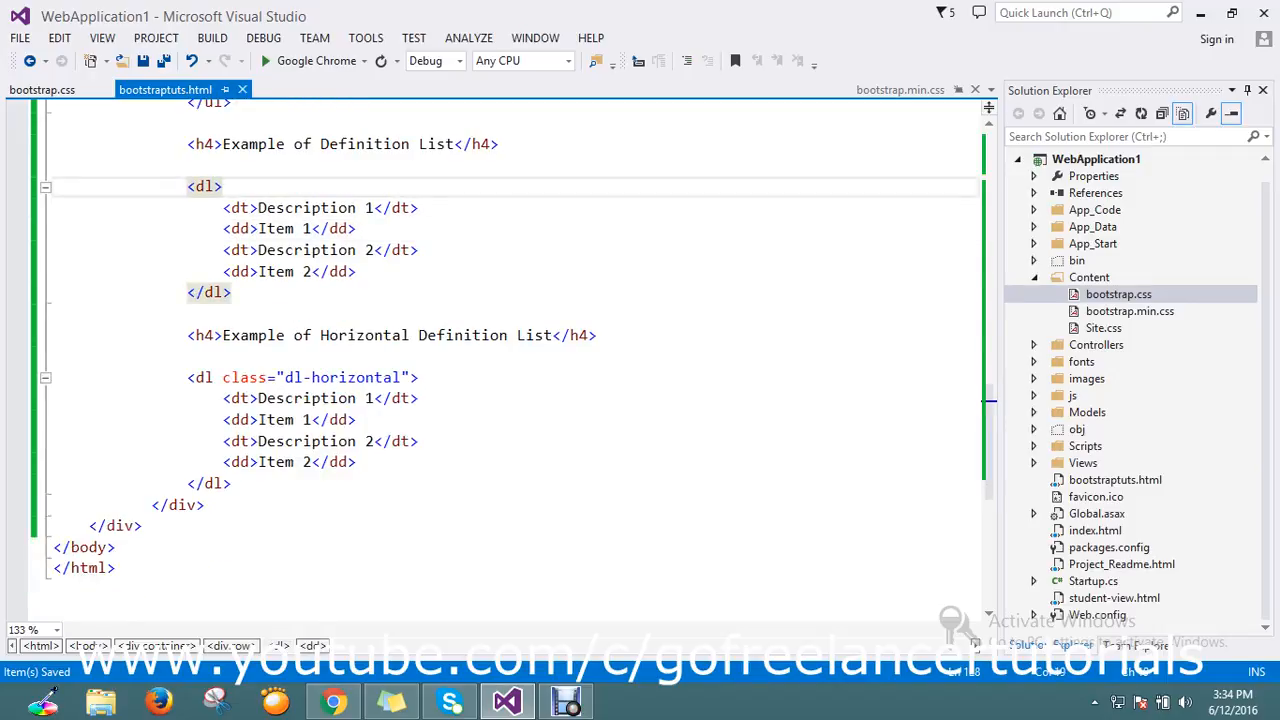
{"action": "left_click", "coordinate": [240, 419]}
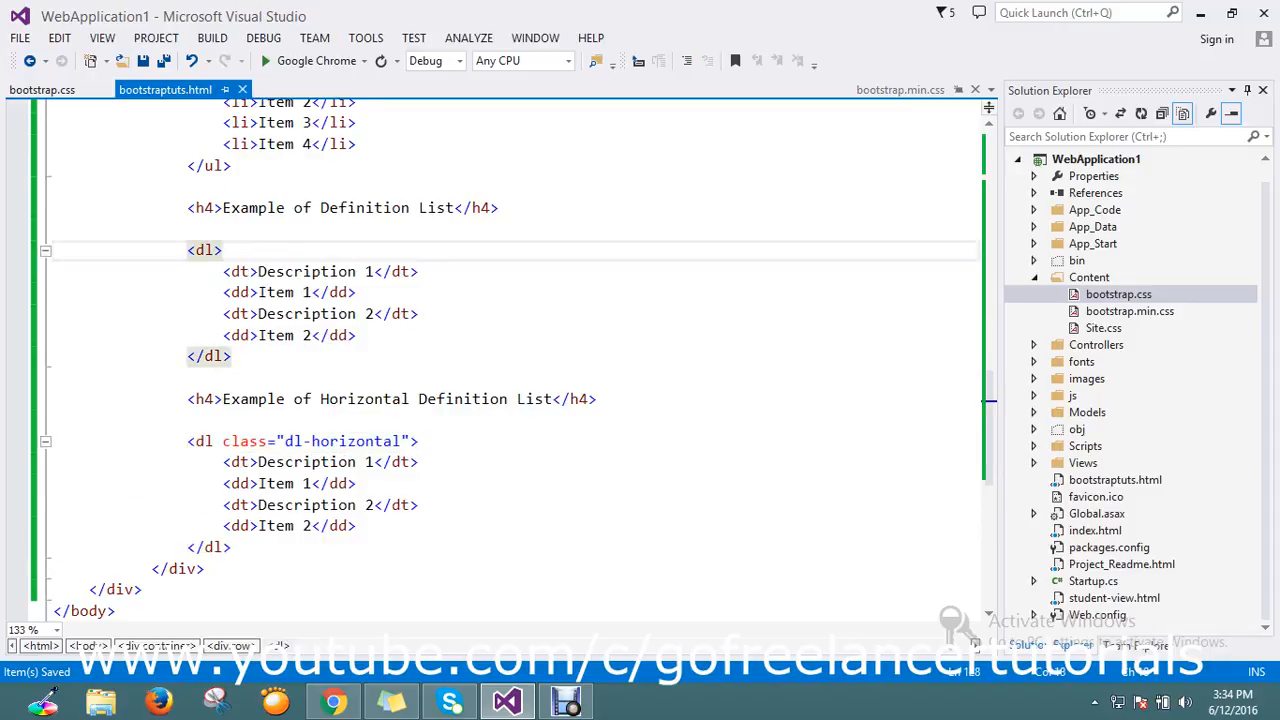
{"action": "double_click", "coordinate": [325, 441]}
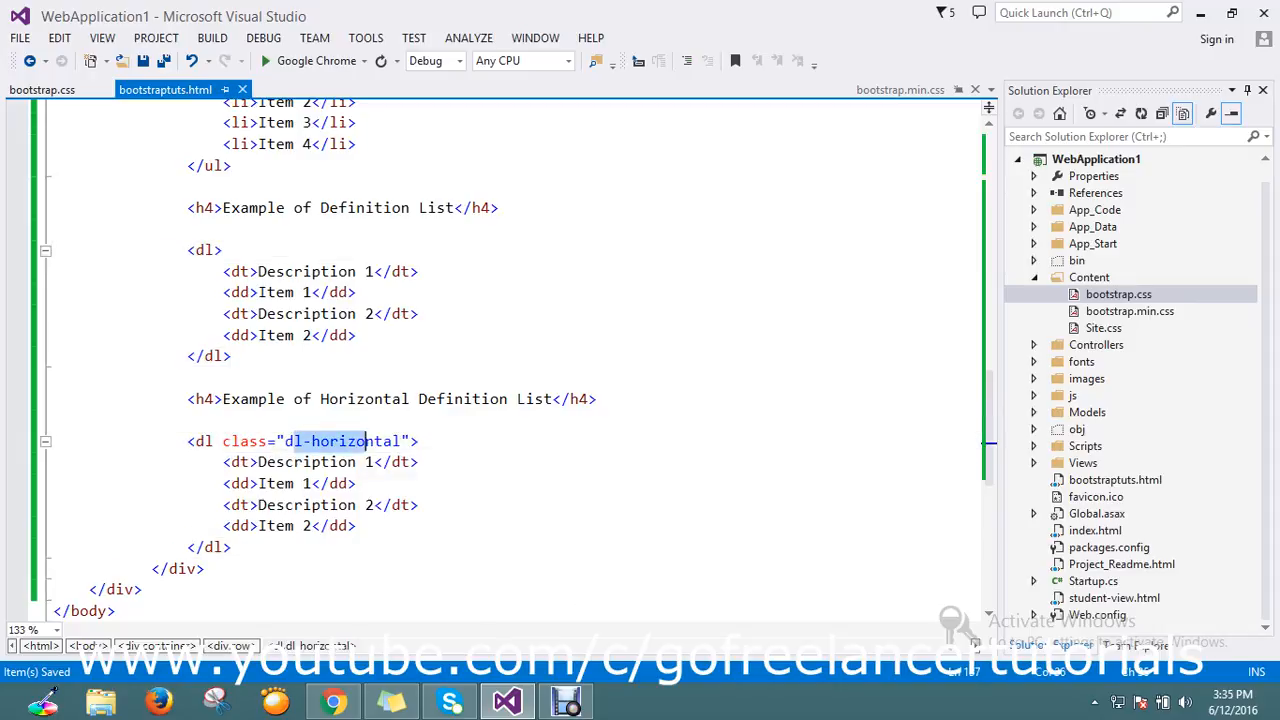
{"action": "left_click", "coordinate": [410, 441]}
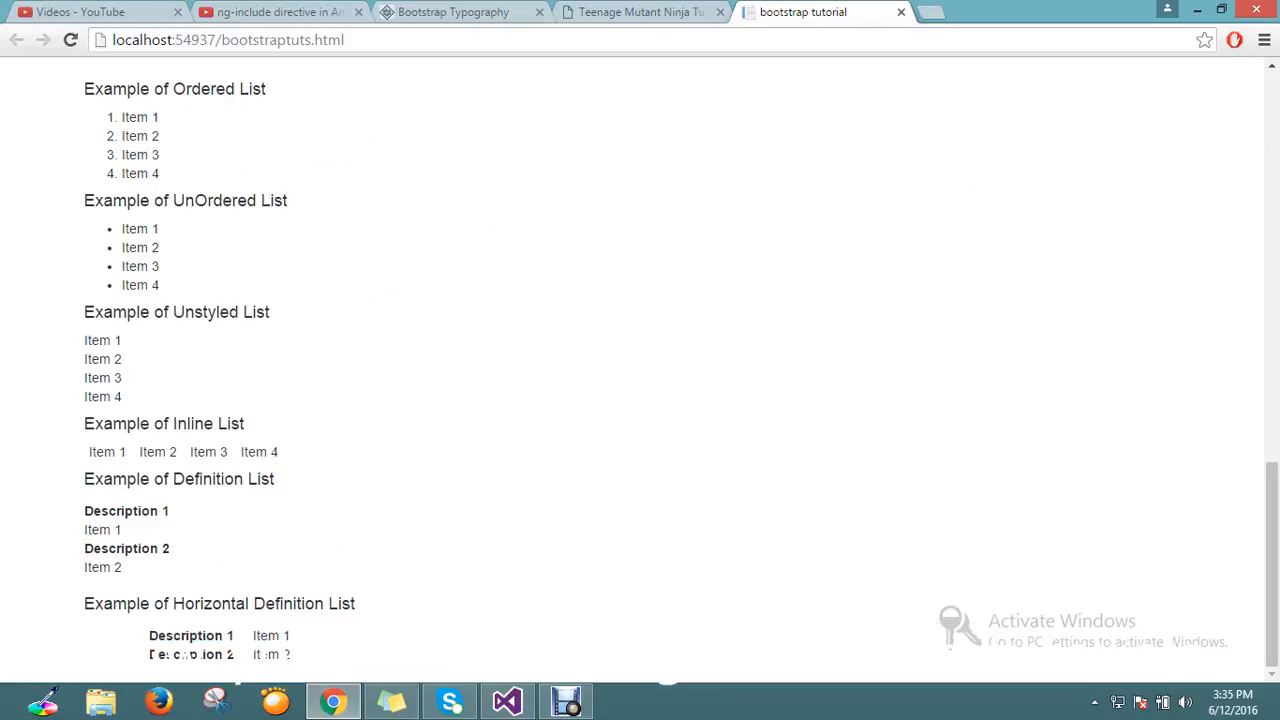
{"action": "double_click", "coordinate": [184, 635]}
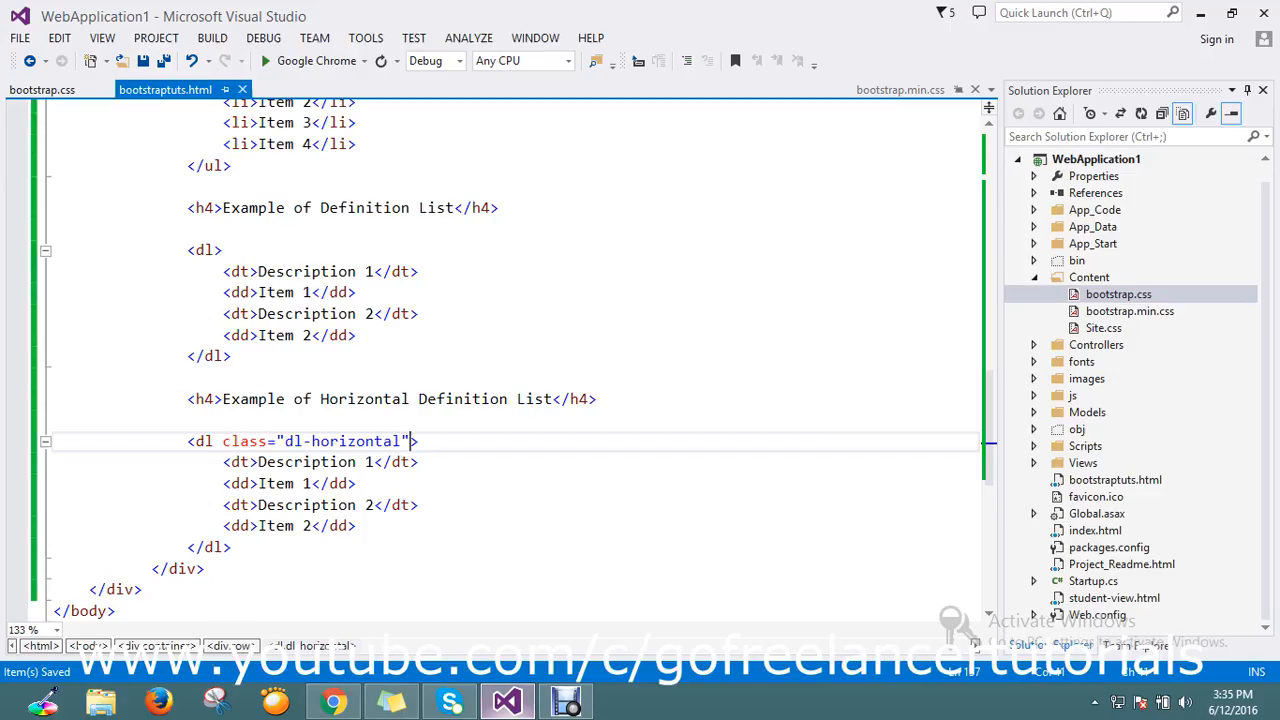
{"action": "double_click", "coordinate": [340, 441]}
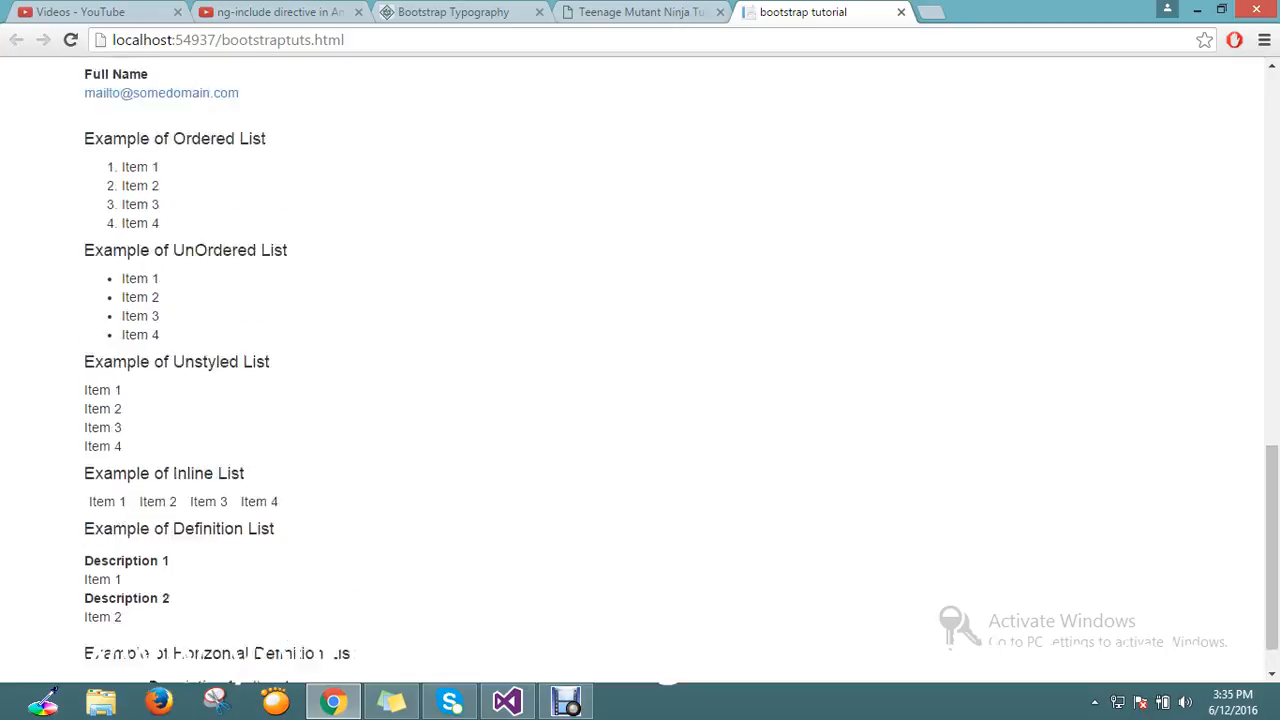
{"action": "scroll", "scroll_direction": "down", "scroll_amount": 3}
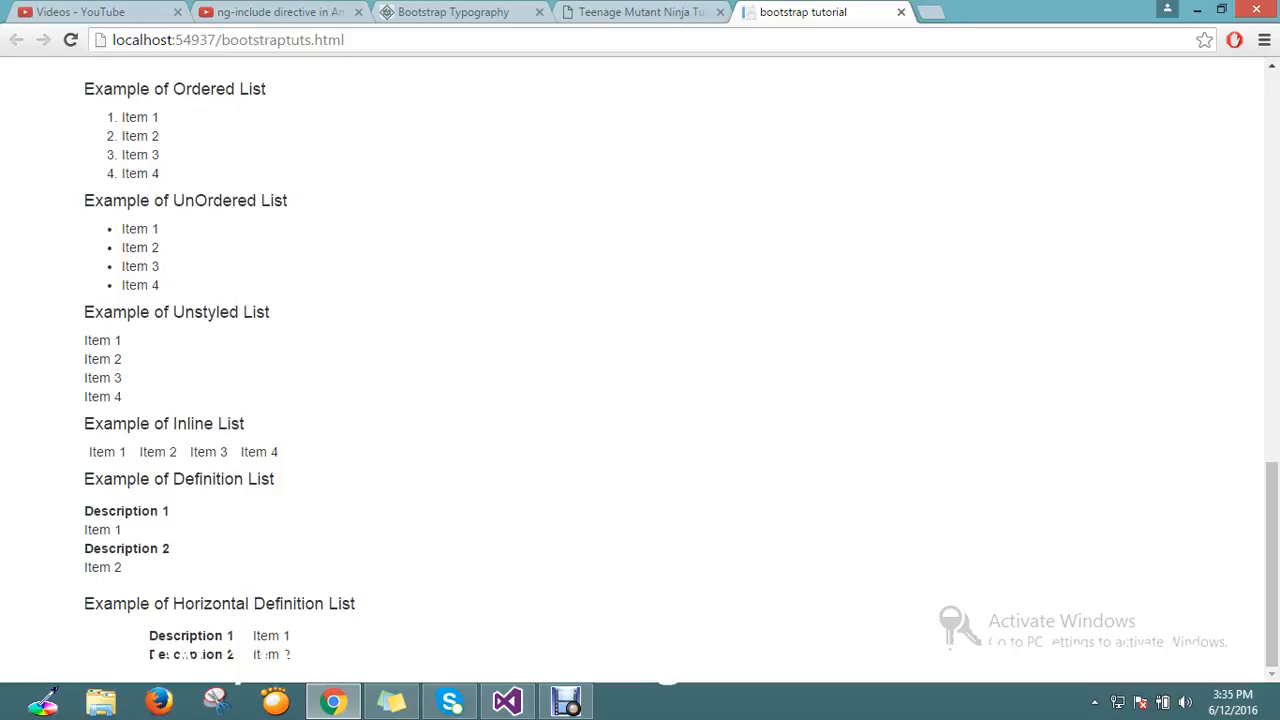
{"action": "double_click", "coordinate": [108, 451]}
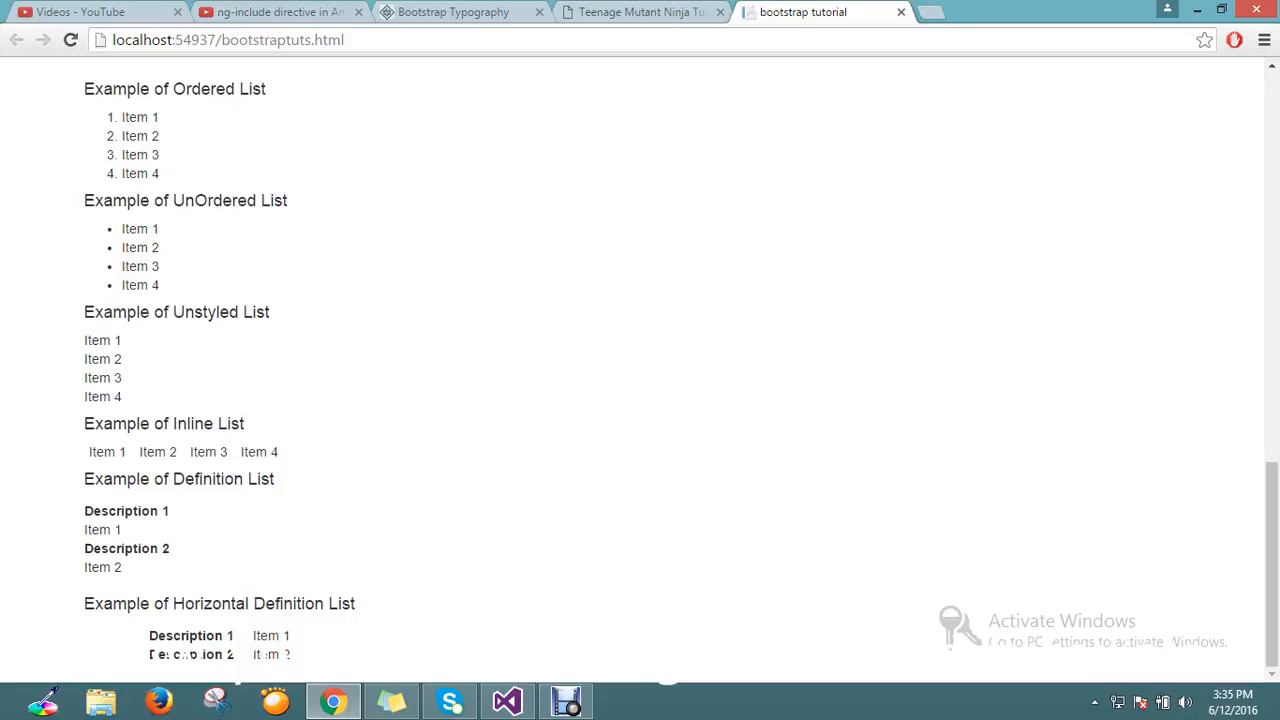
{"action": "left_click", "coordinate": [507, 700]}
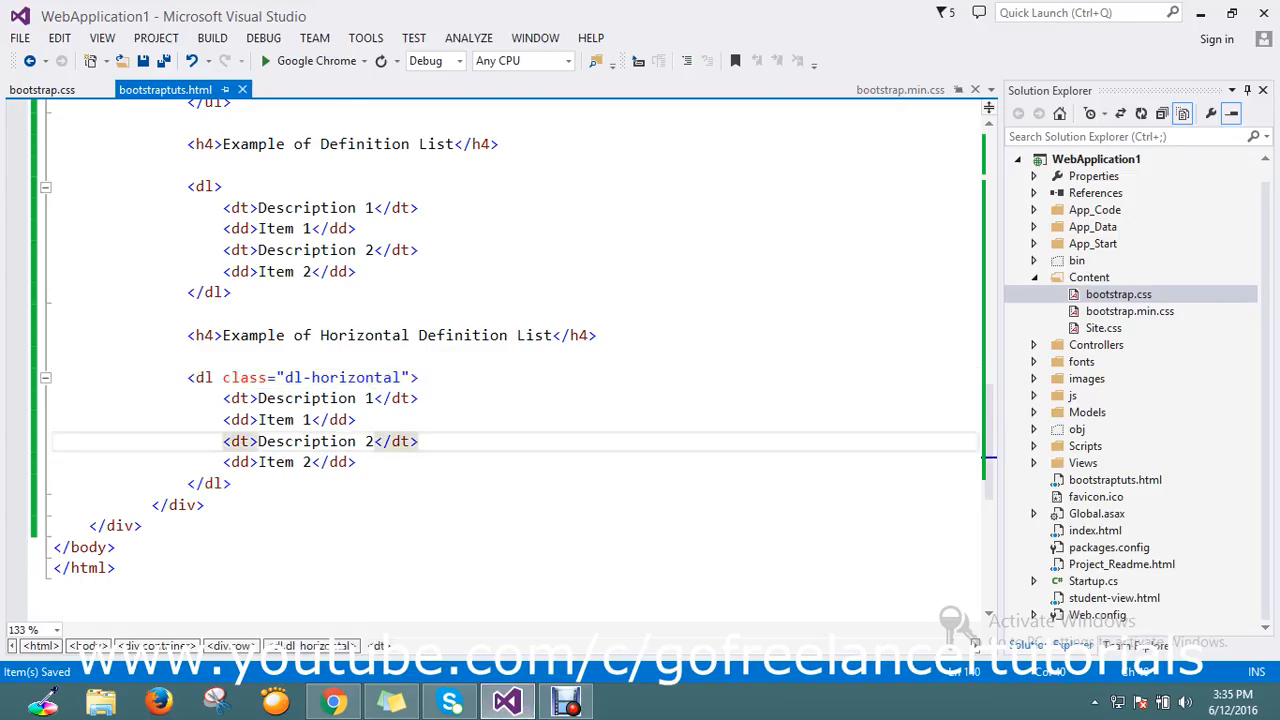
{"action": "scroll", "scroll_direction": "up", "scroll_amount": 3}
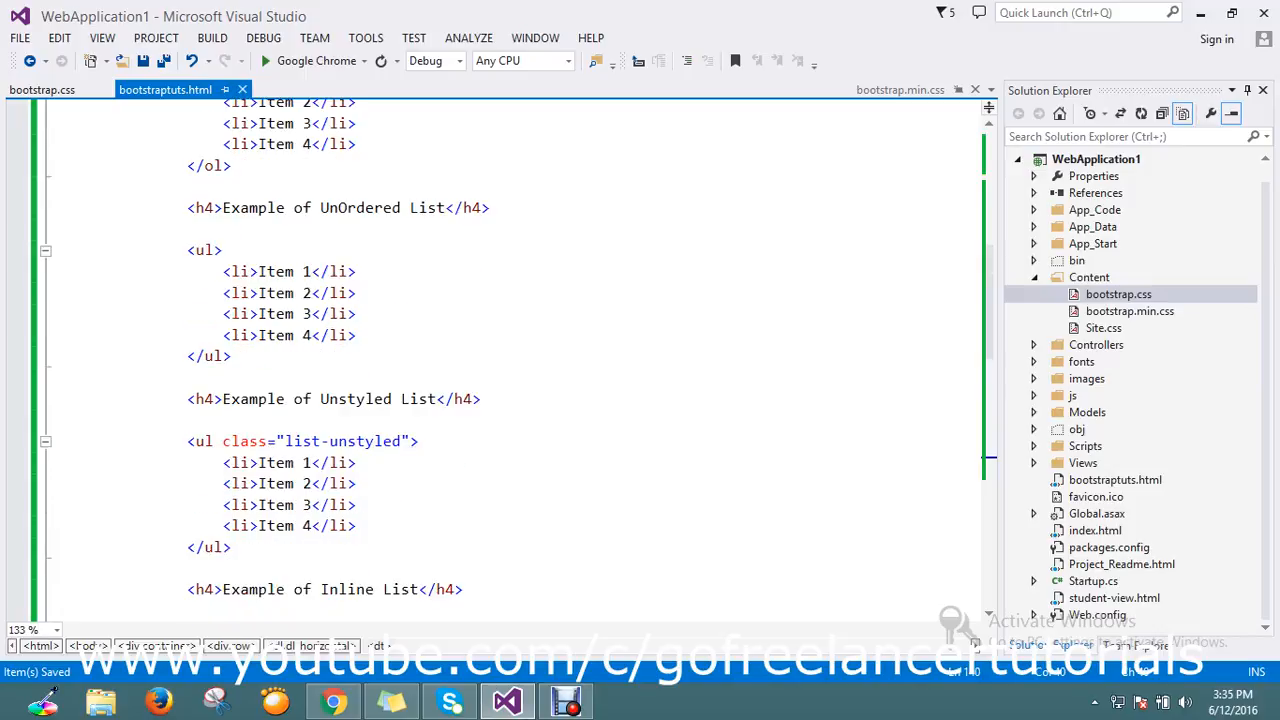